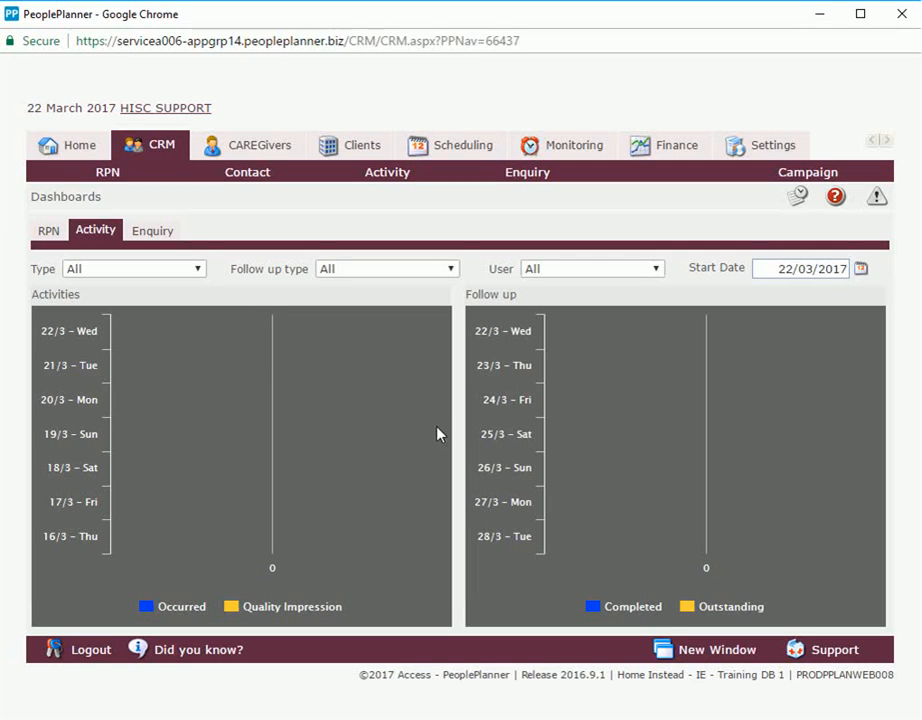
mouse_move(690, 414)
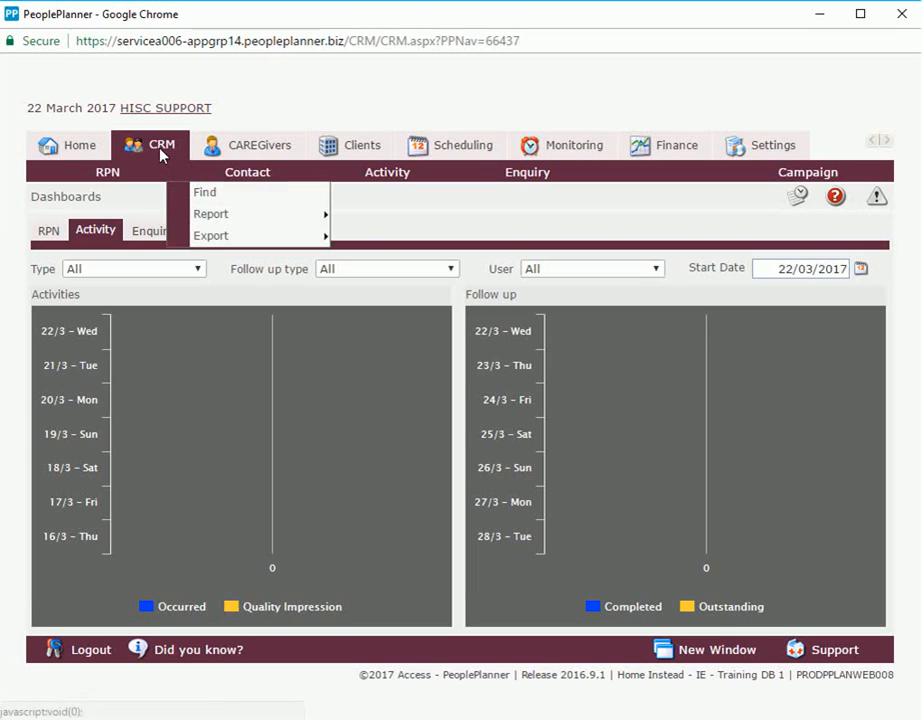
- Bring up the Campaign options on the CRM dashboard to create a new campaign
left_click(808, 172)
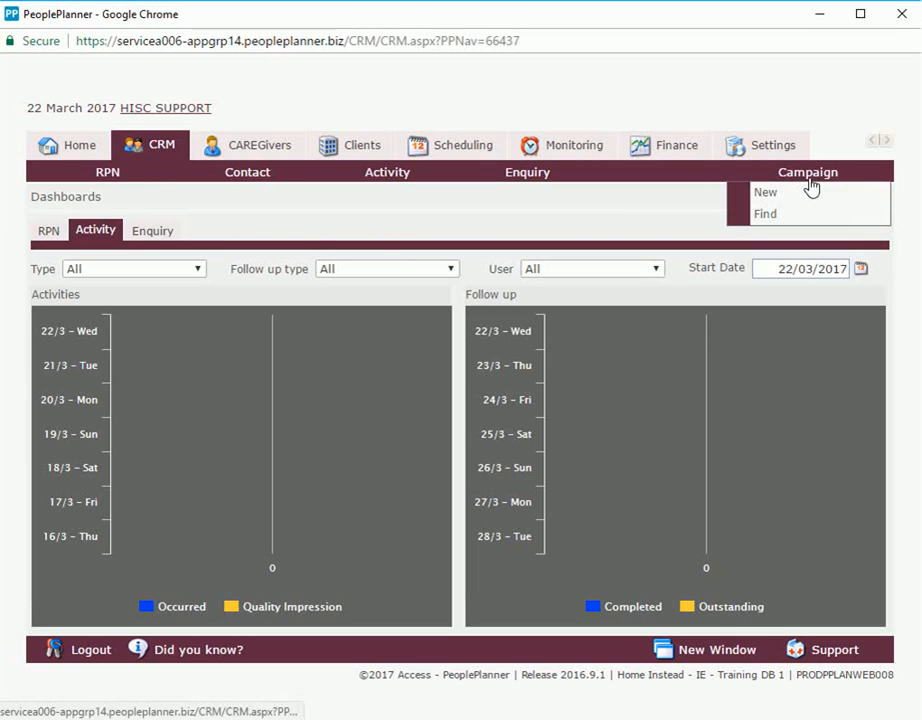
mouse_move(790, 213)
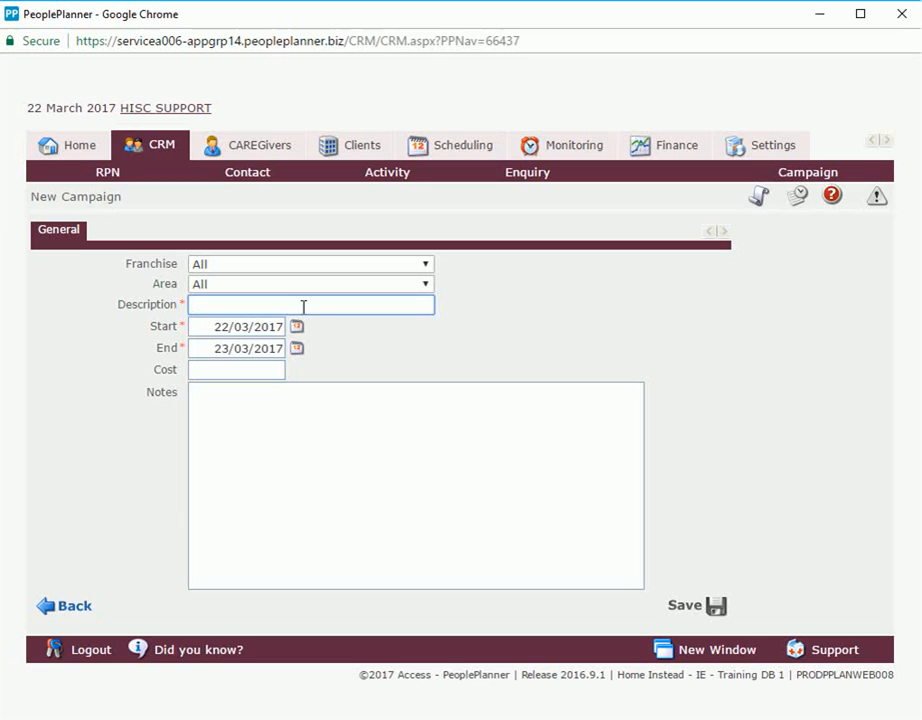
- Enter 'Coffee Morning' as the description and set start and end dates to 24/03/2017
type("Coffee m")
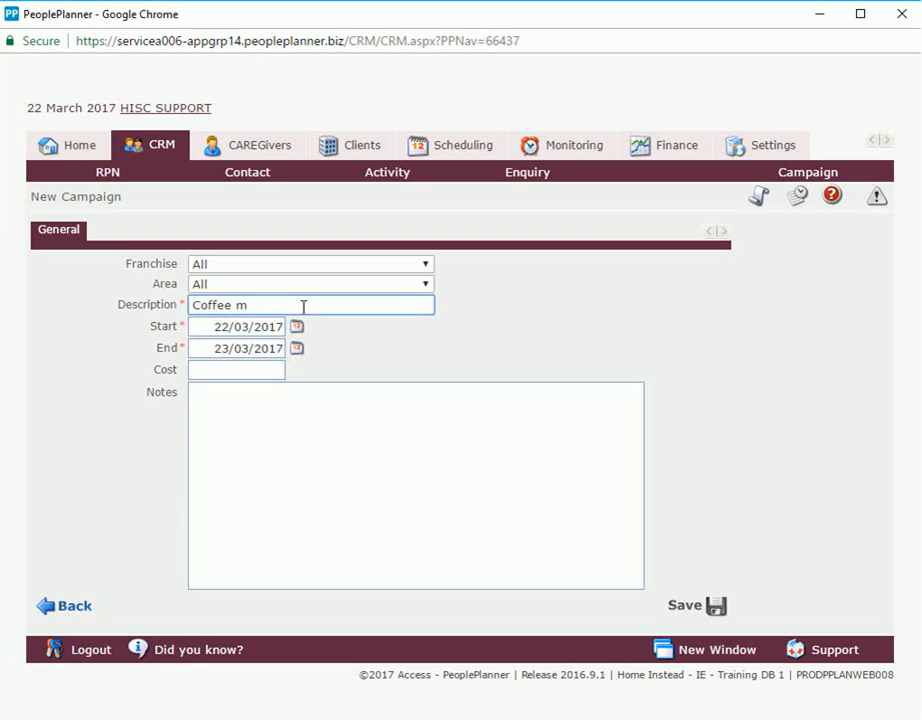
type("orning")
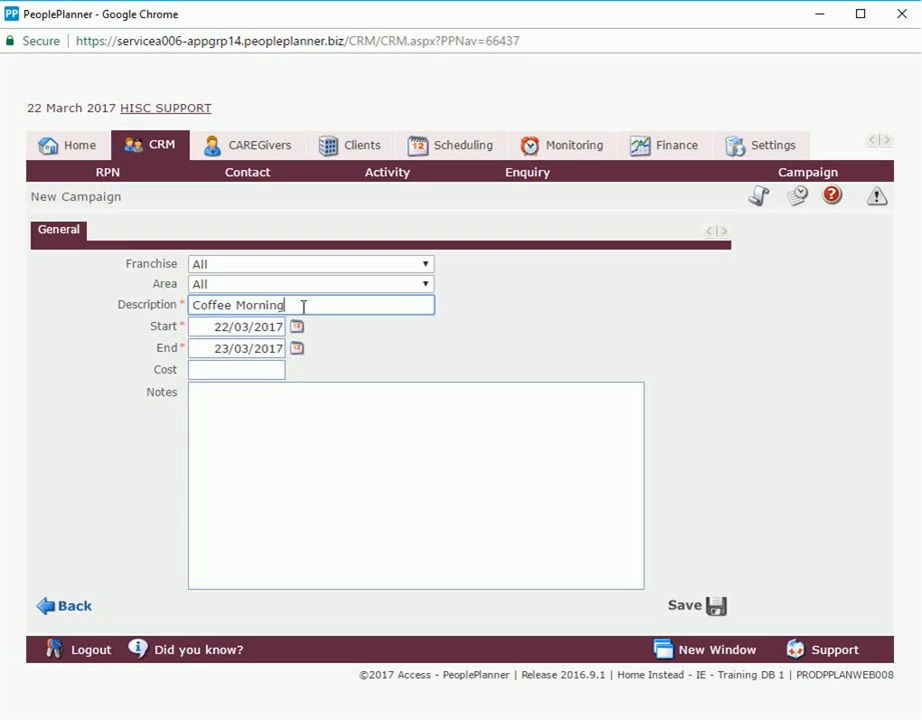
left_click(297, 327)
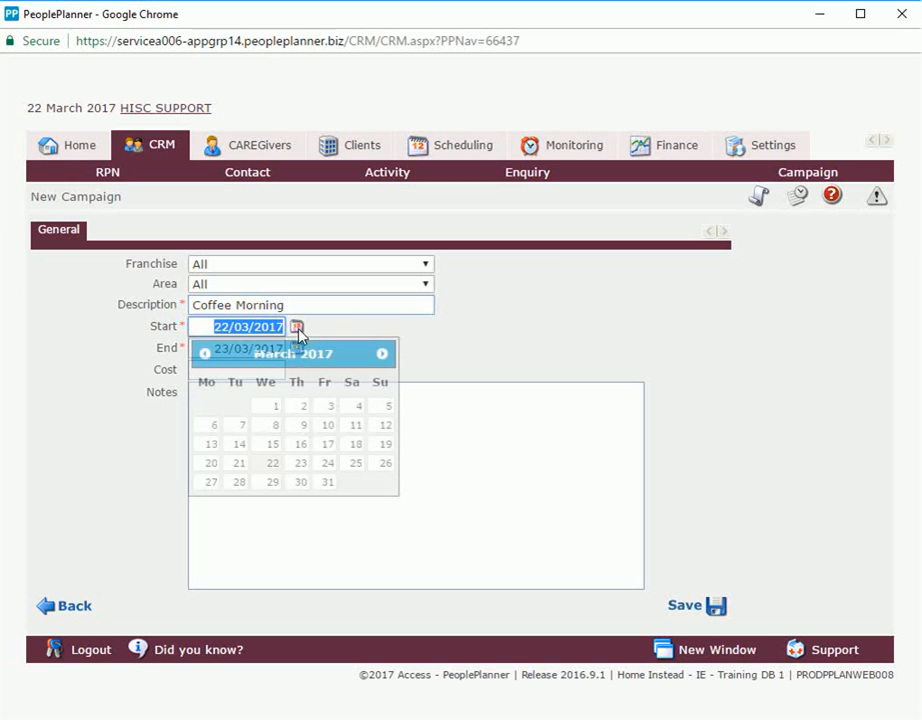
left_click(326, 462)
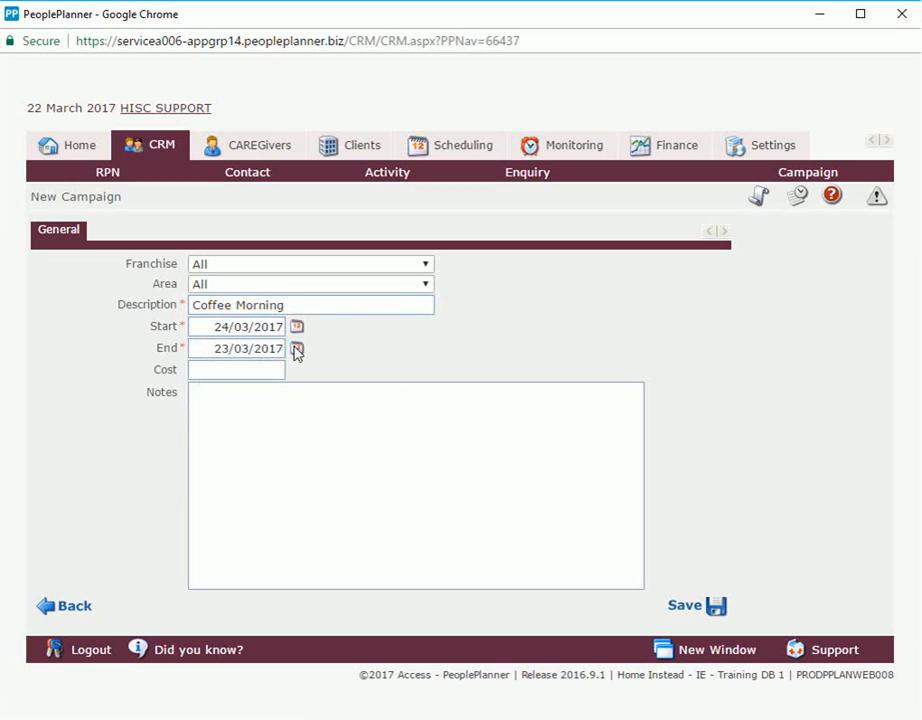
left_click(296, 348)
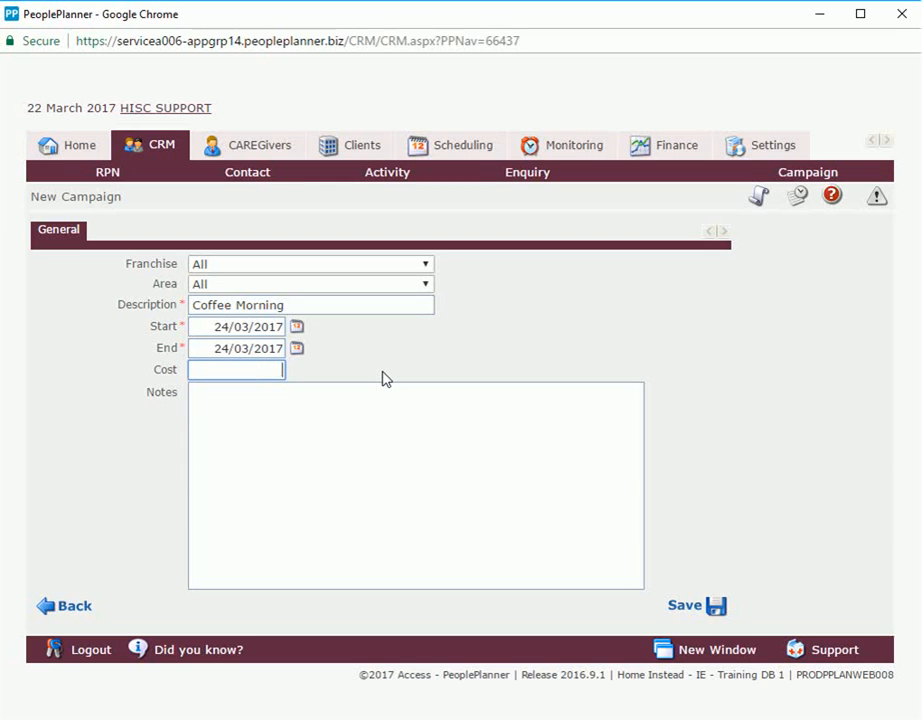
- Enter a cost of 200.00 and the notes 'Coffee Morning notes'
type("200.00")
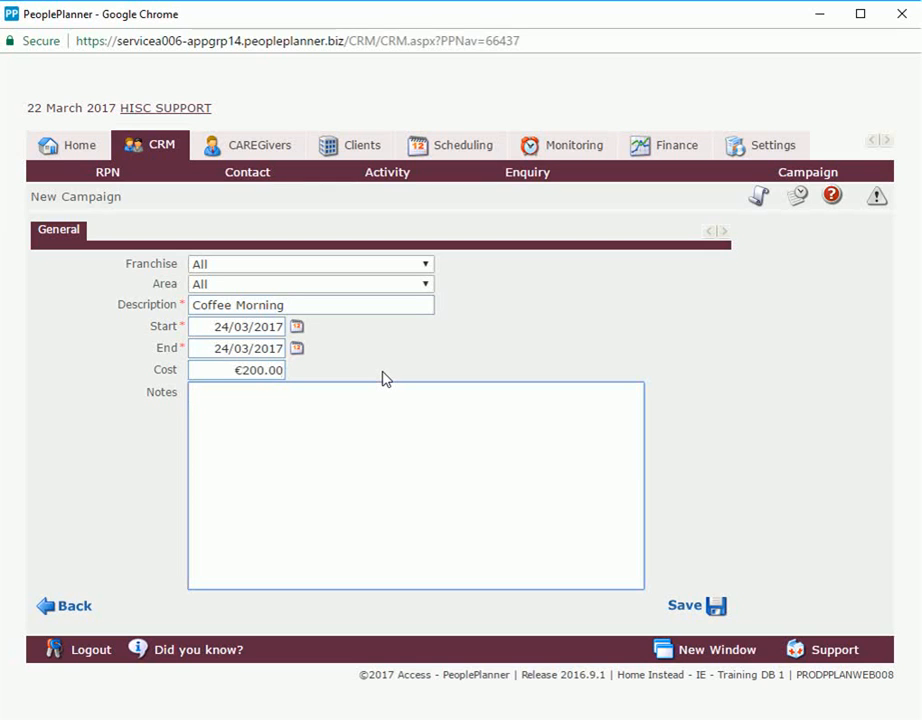
type("Coffee")
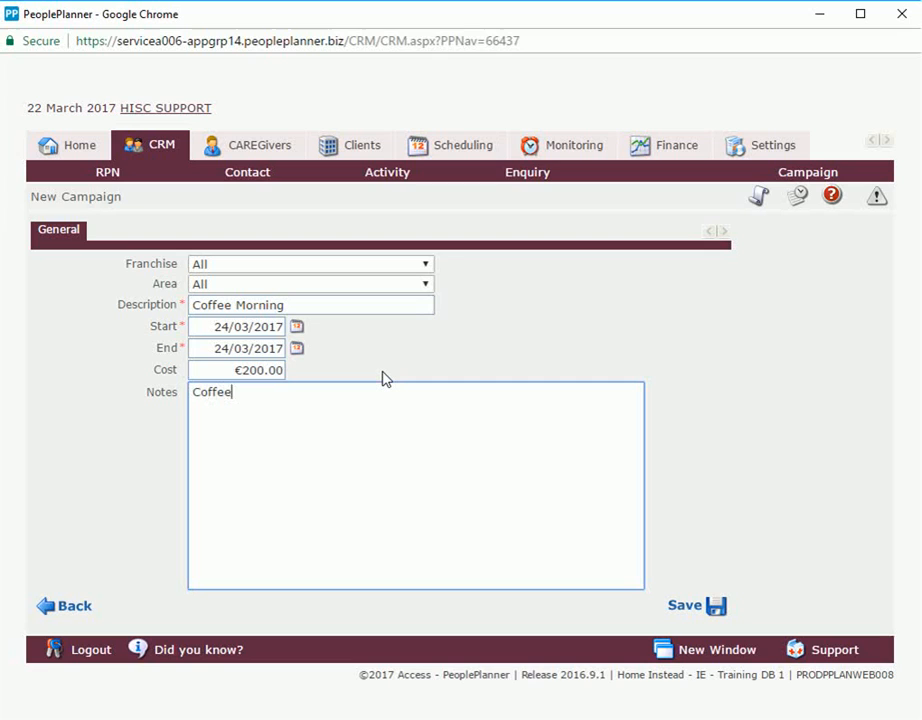
type("Morning")
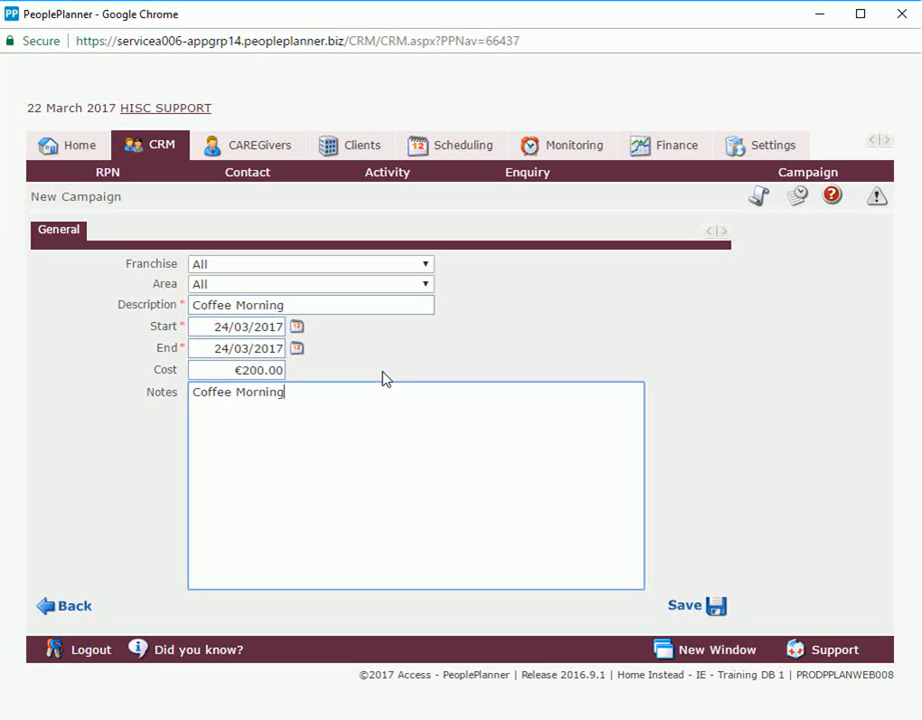
type("notes")
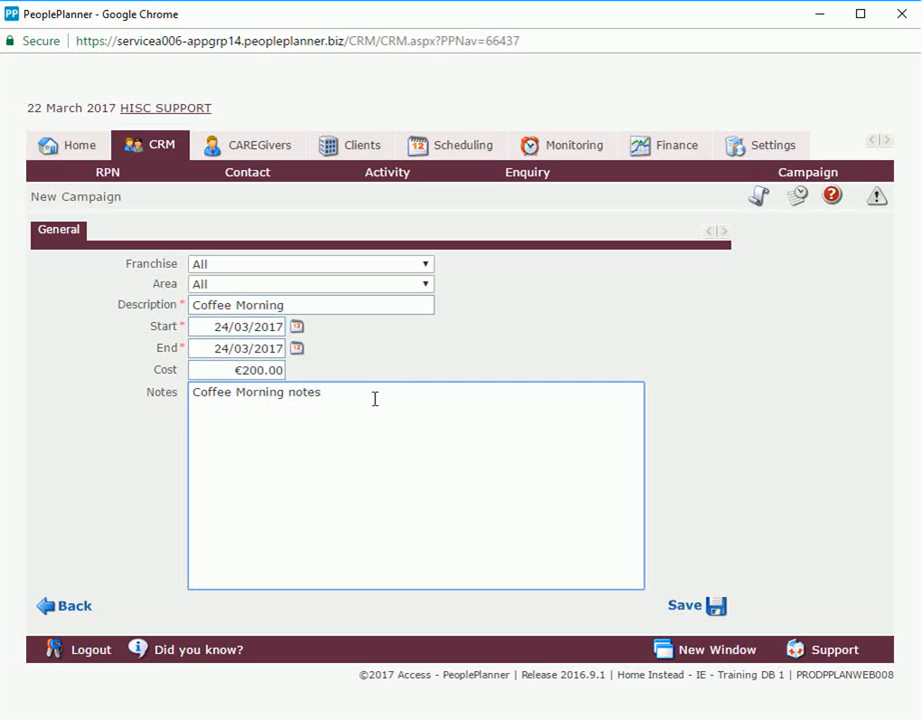
mouse_move(690, 612)
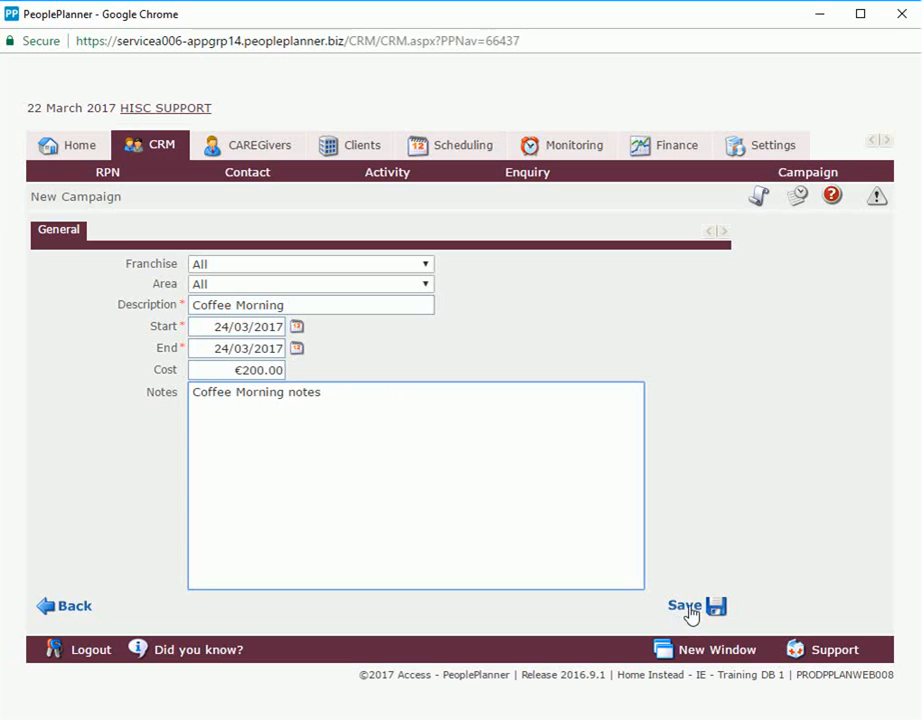
- Save the new Coffee Morning campaign from the campaign form
left_click(712, 607)
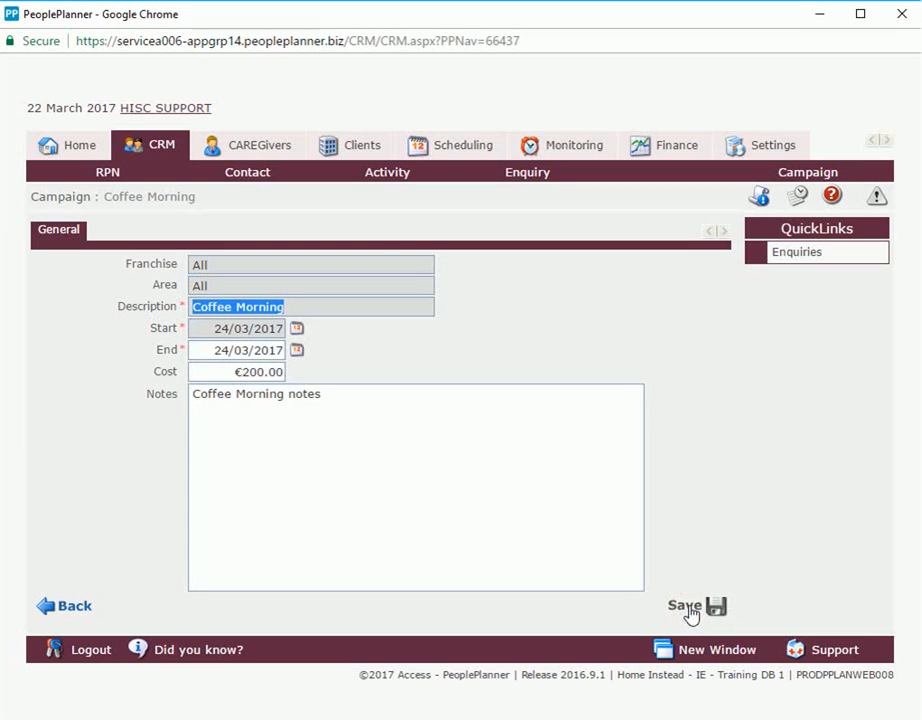
mouse_move(345, 270)
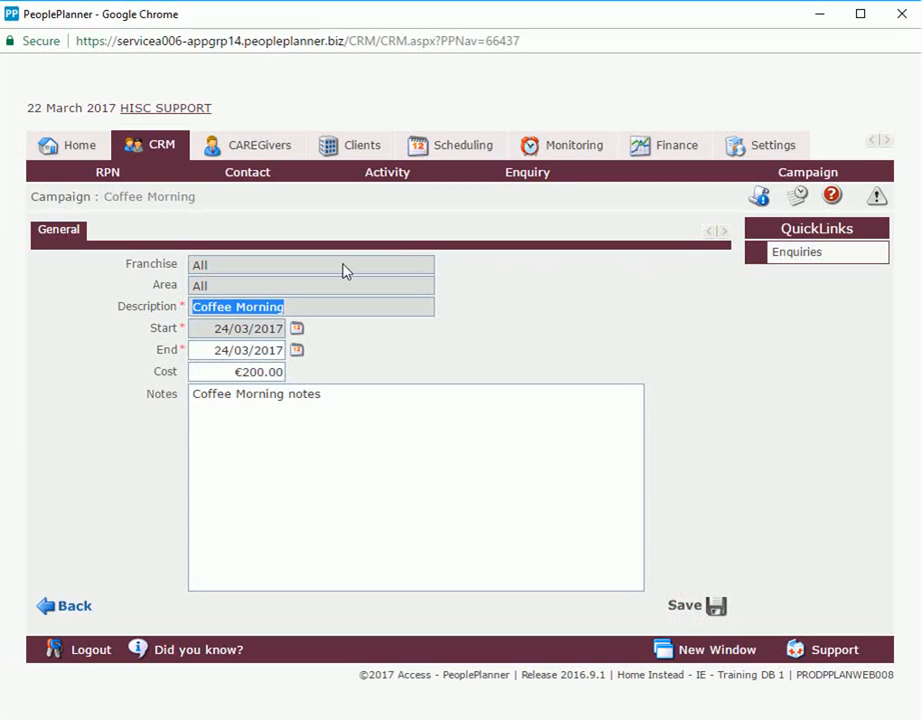
mouse_move(220, 272)
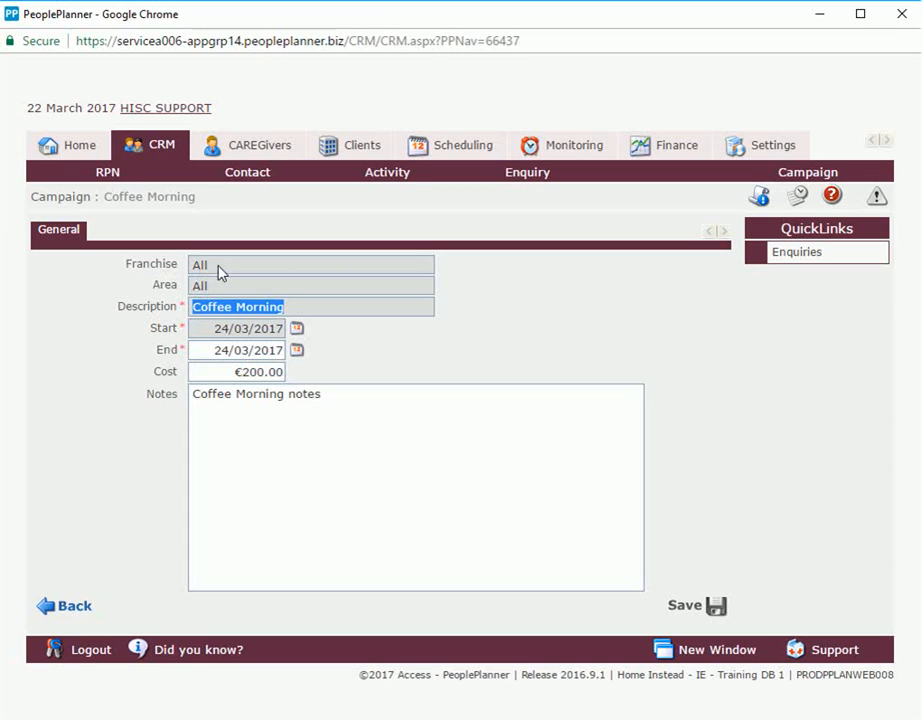
mouse_move(203, 247)
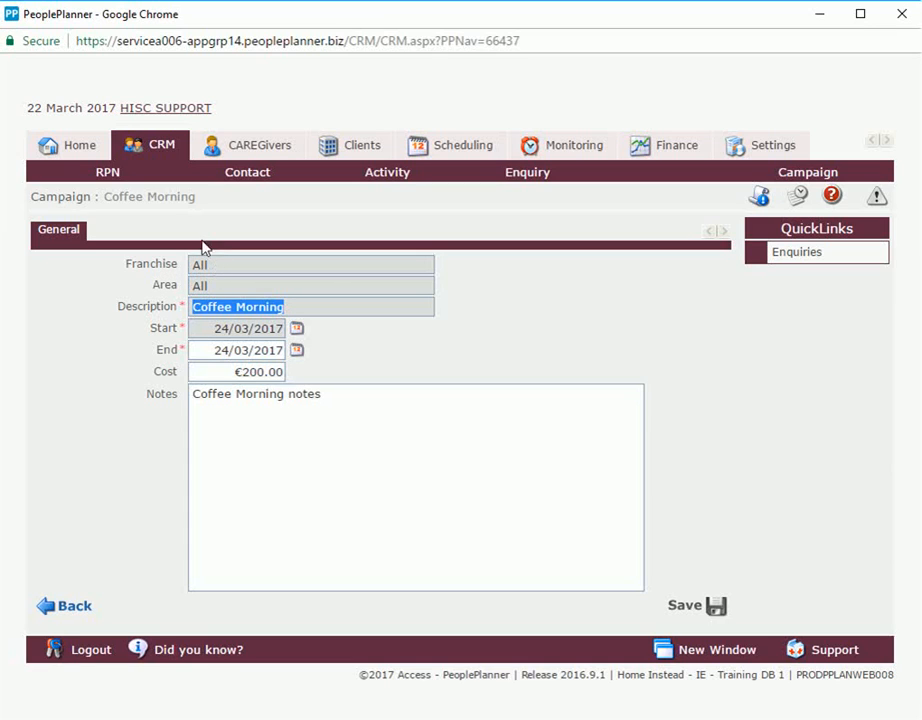
mouse_move(162, 198)
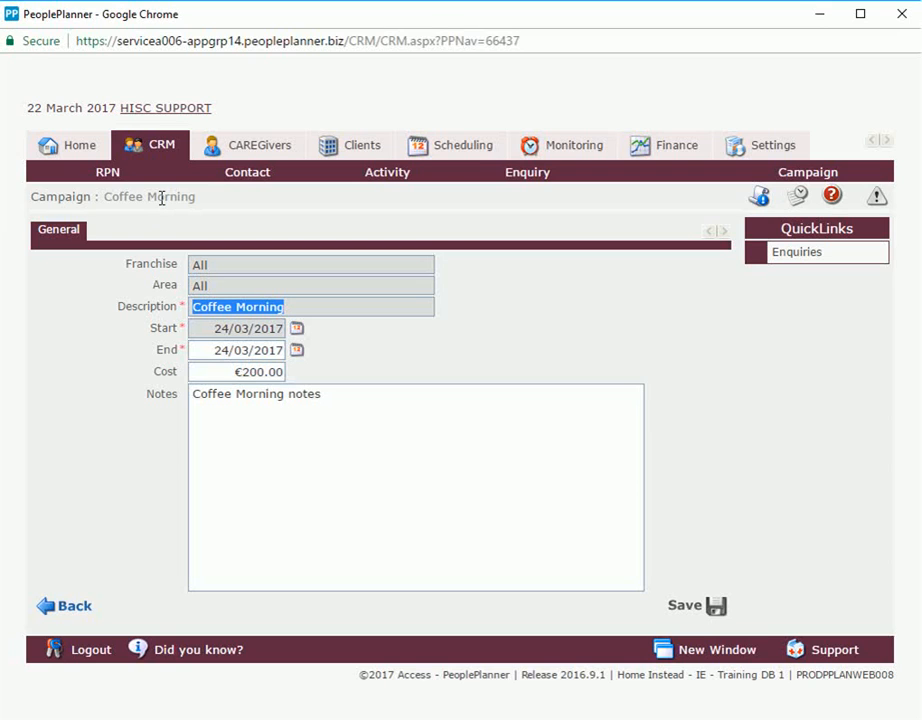
mouse_move(159, 229)
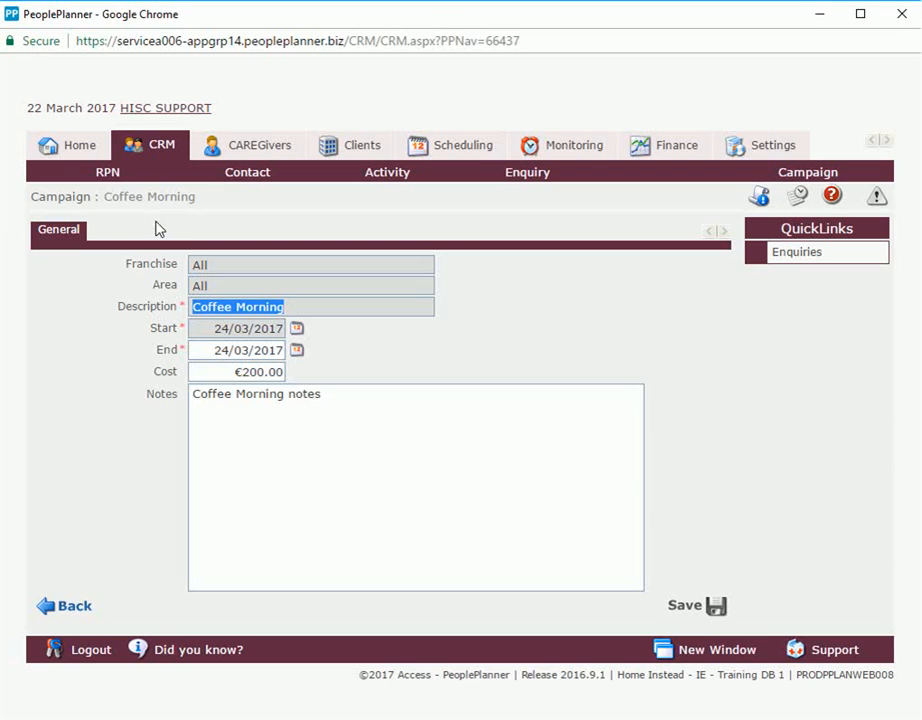
mouse_move(121, 263)
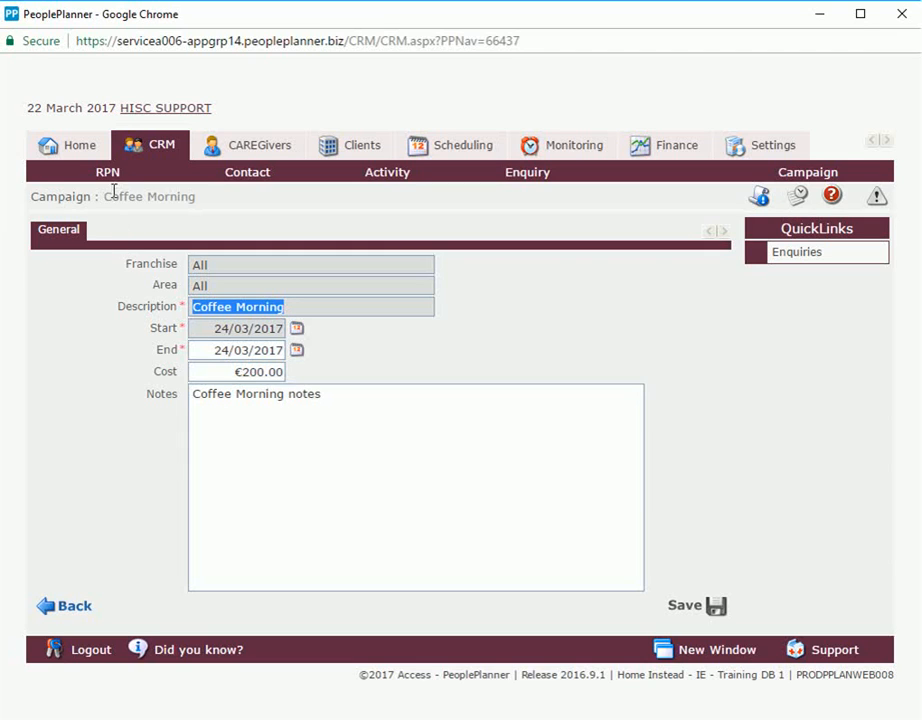
- Create a new RPN record from the CRM menu with type Hospital
left_click(106, 172)
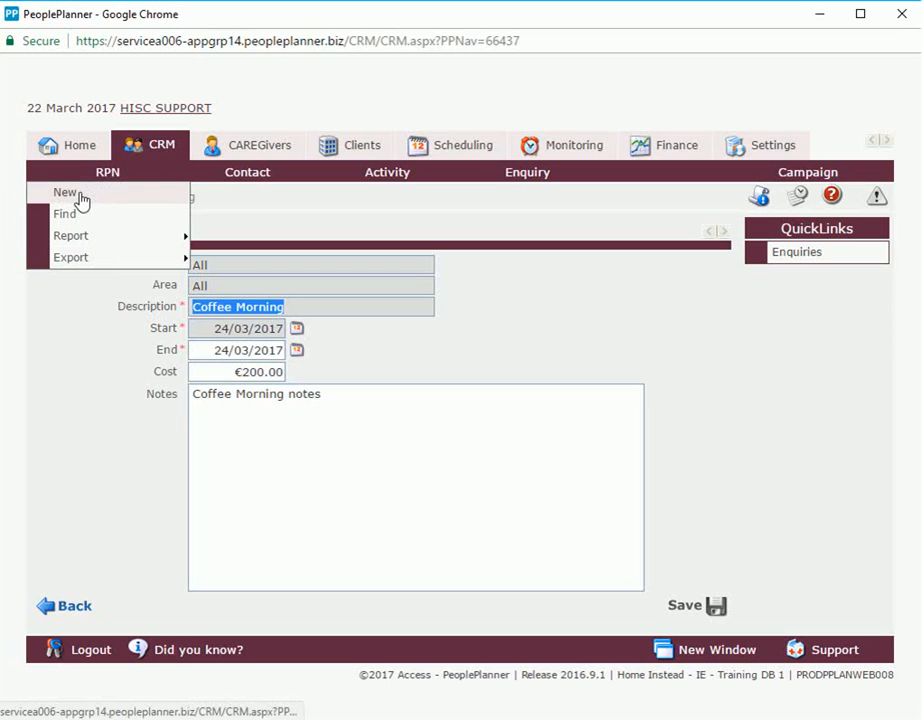
left_click(65, 192)
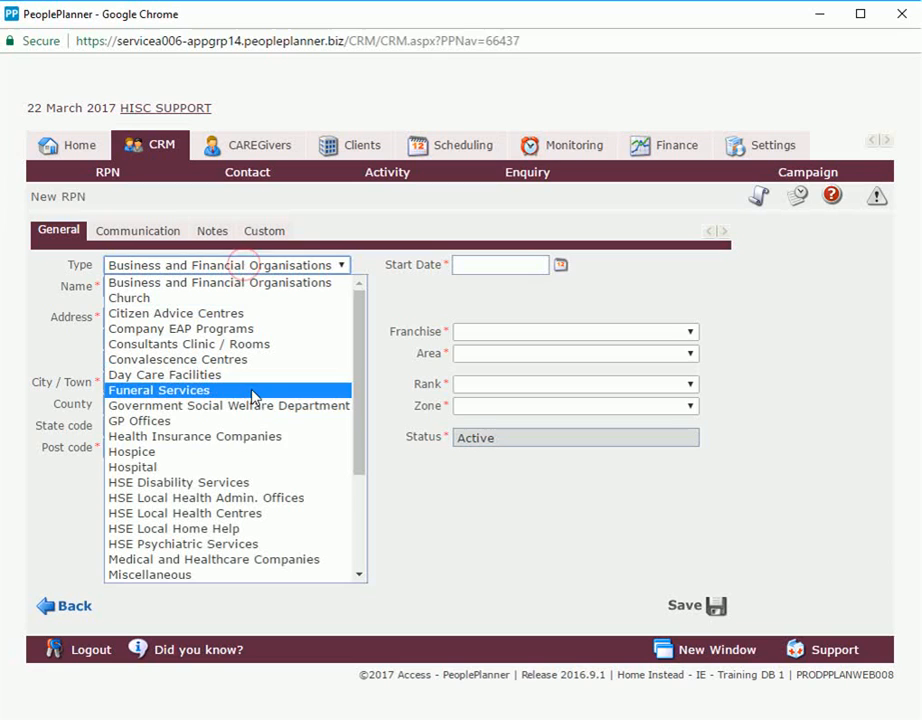
left_click(132, 467)
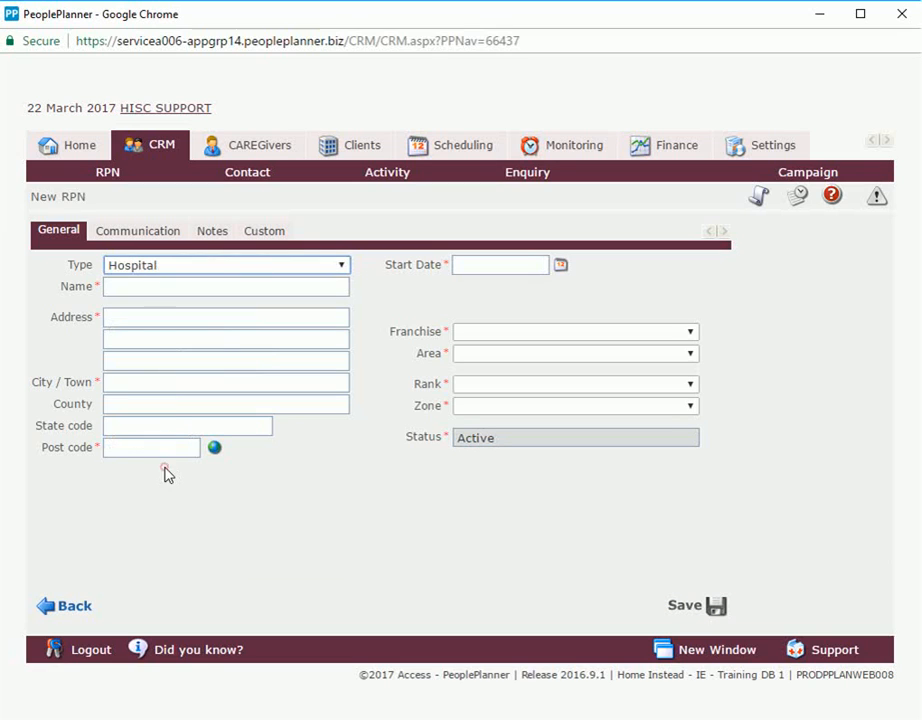
- Enter the name Laois Hospital and address Hospital Road, Portlaoise, Ireland
left_click(226, 286)
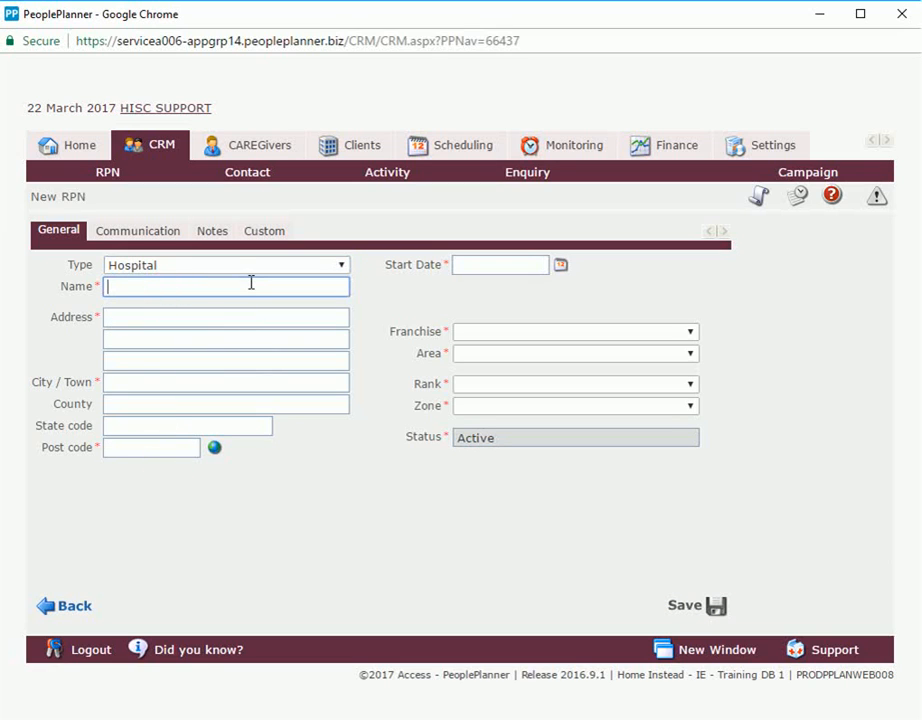
type("Laois")
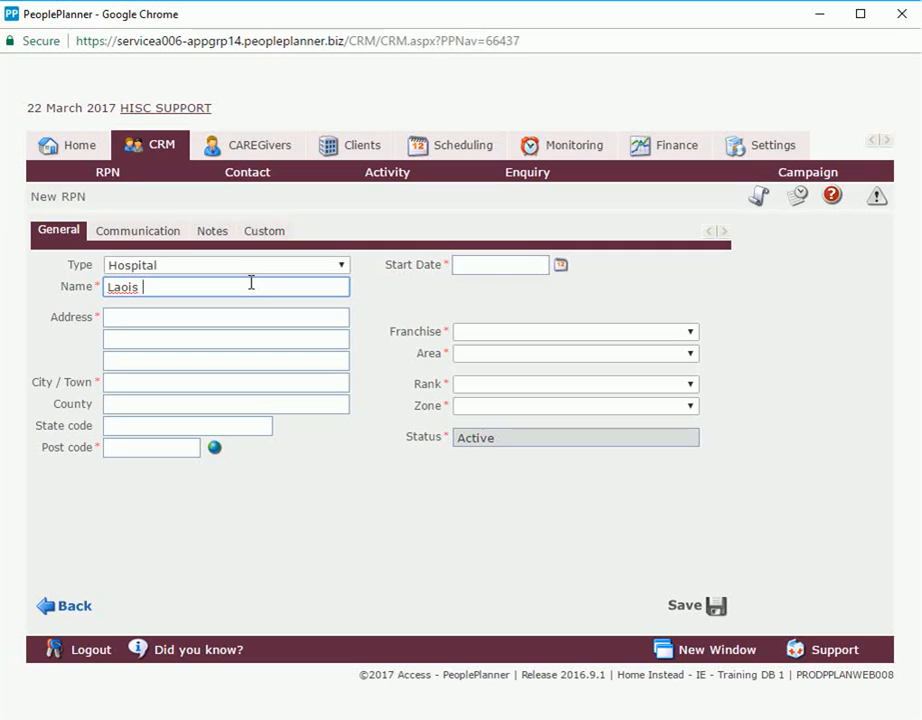
type("Ho")
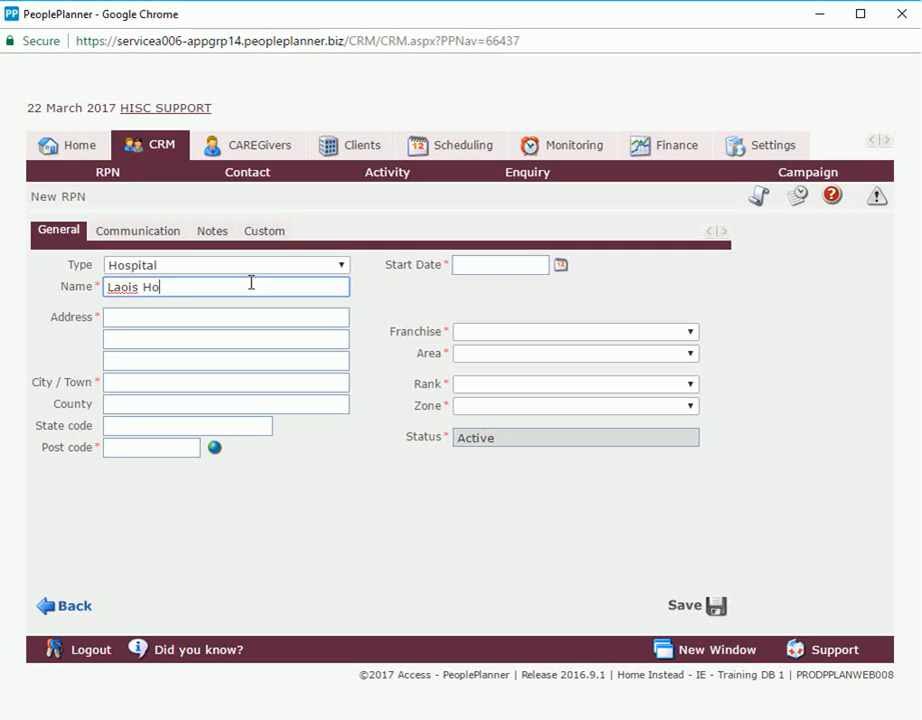
type("spital")
left_click(226, 317)
type("1")
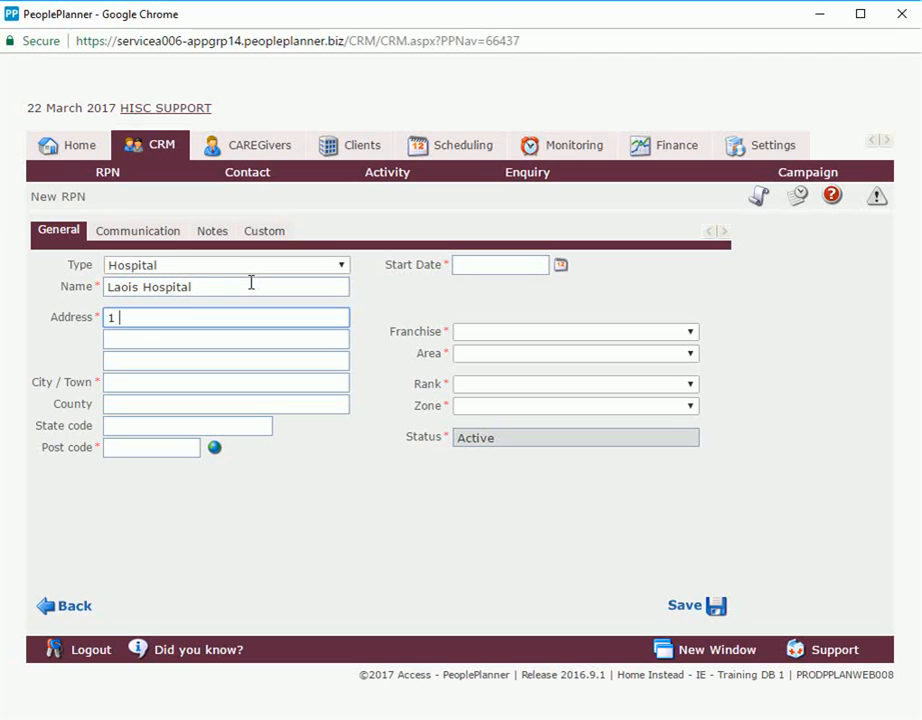
type("Hospital Road")
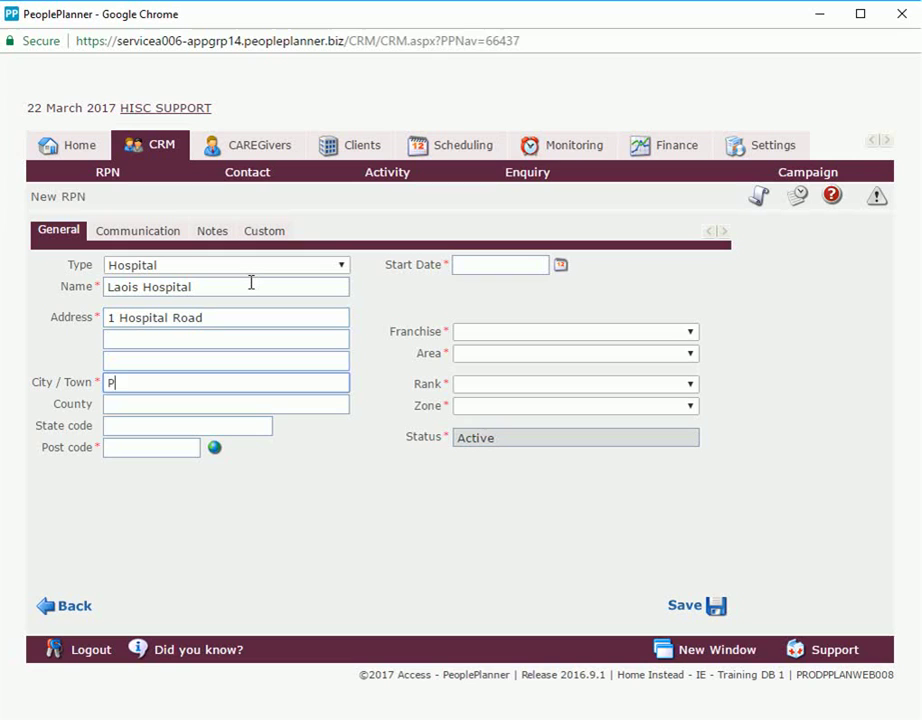
type("ortlaoise")
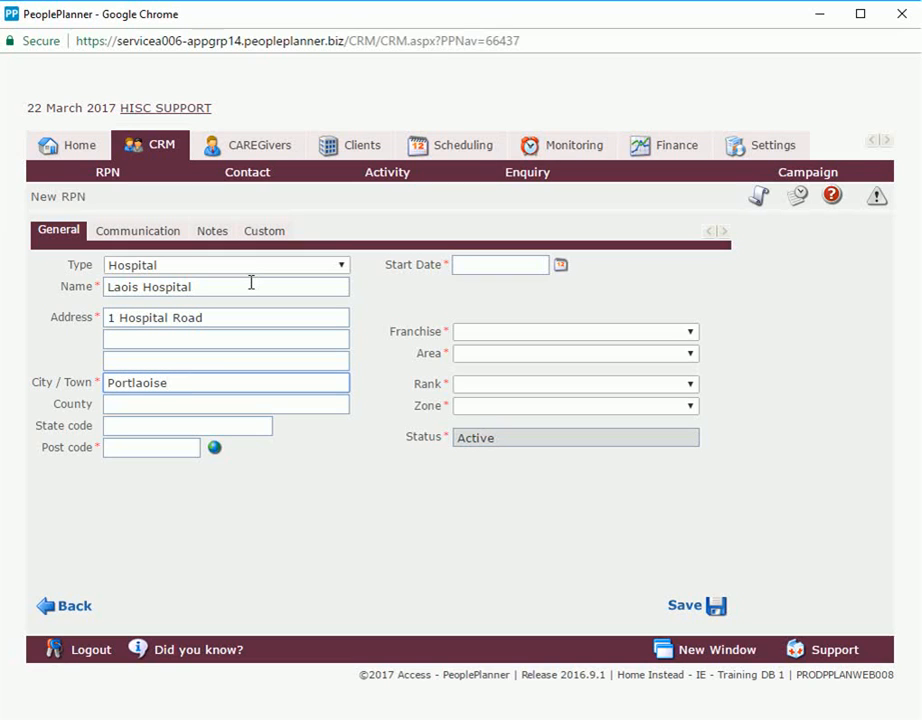
type("IRELAN")
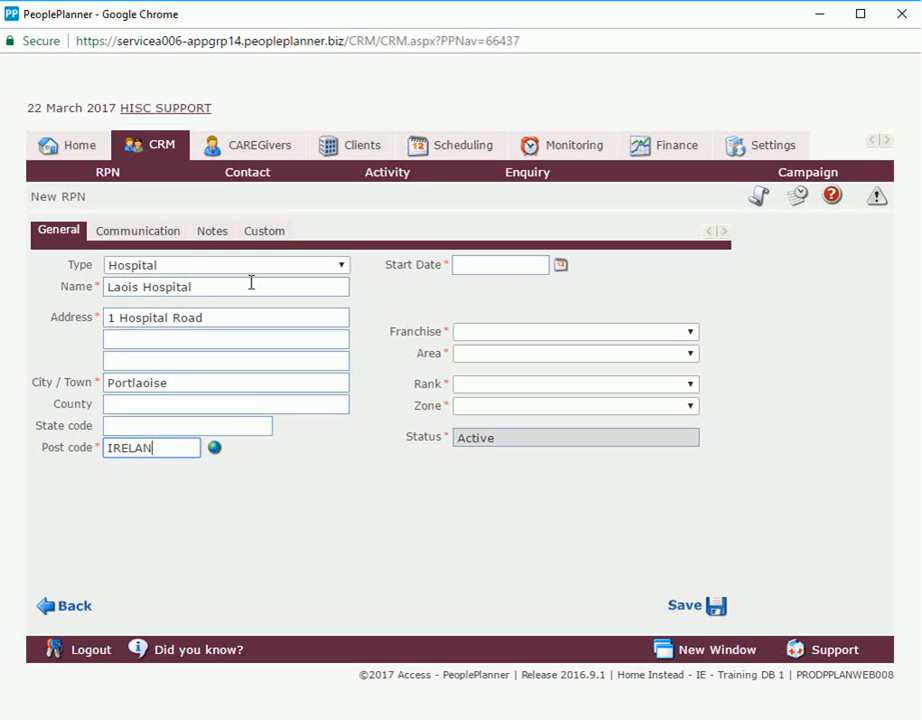
type("D")
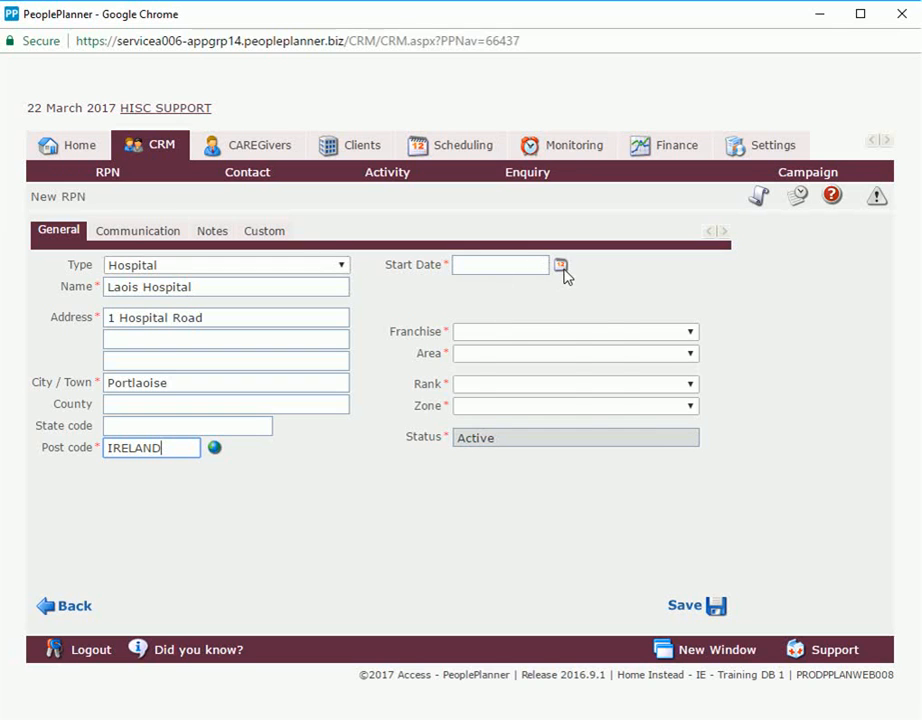
- Fill in the franchise, area Head Office and rank Primary Source
left_click(560, 265)
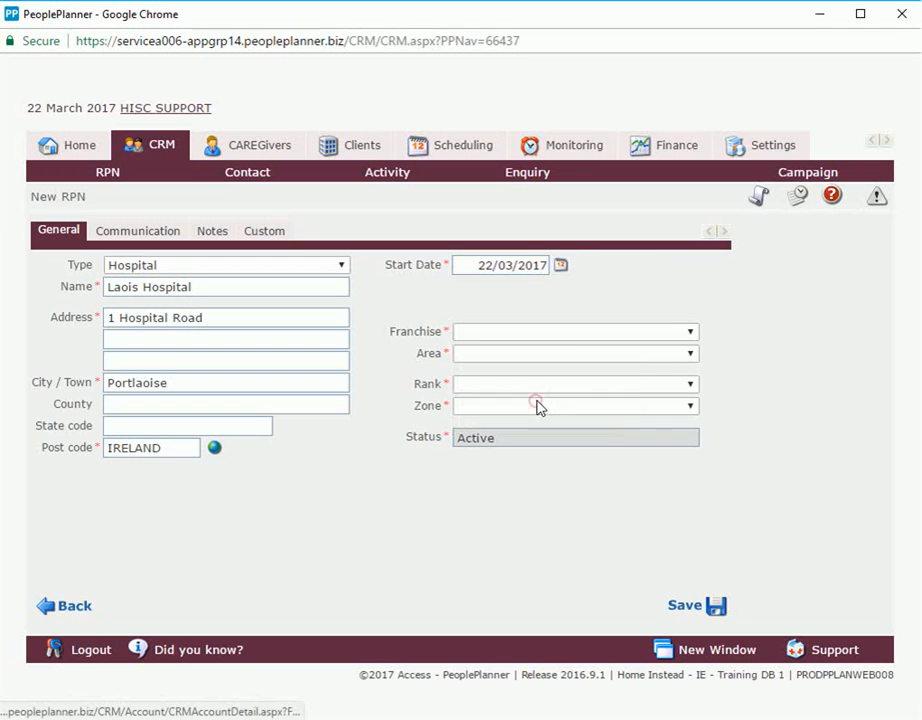
left_click(688, 331)
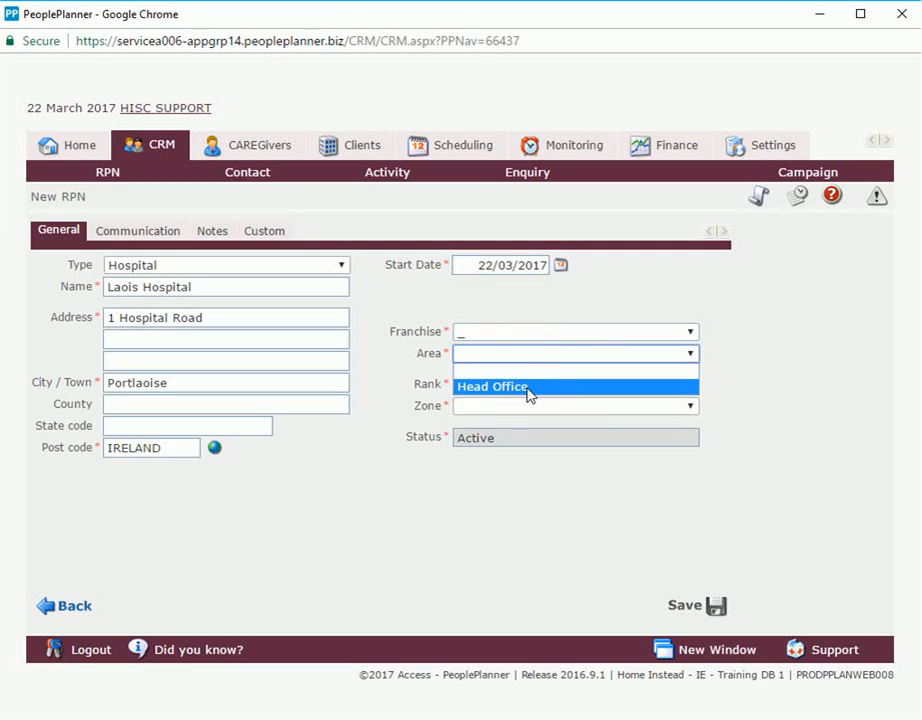
left_click(530, 390)
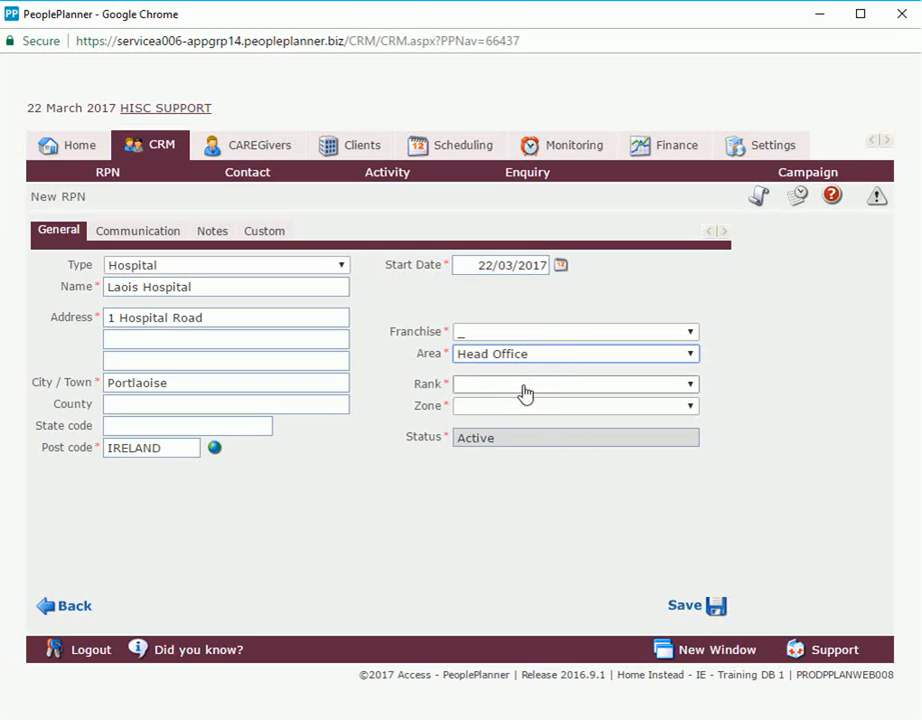
left_click(575, 384)
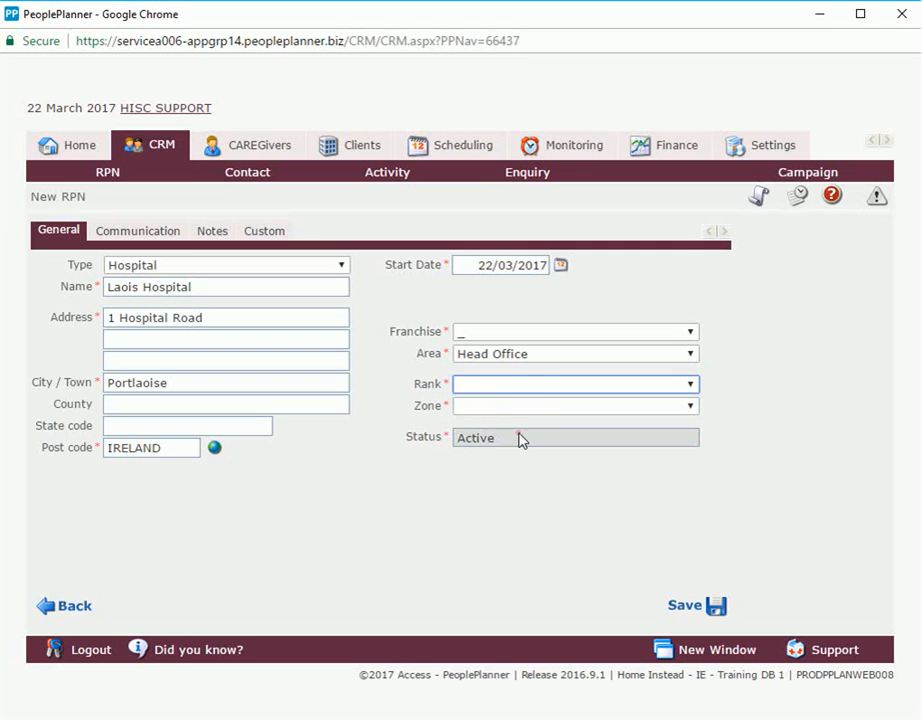
left_click(688, 405)
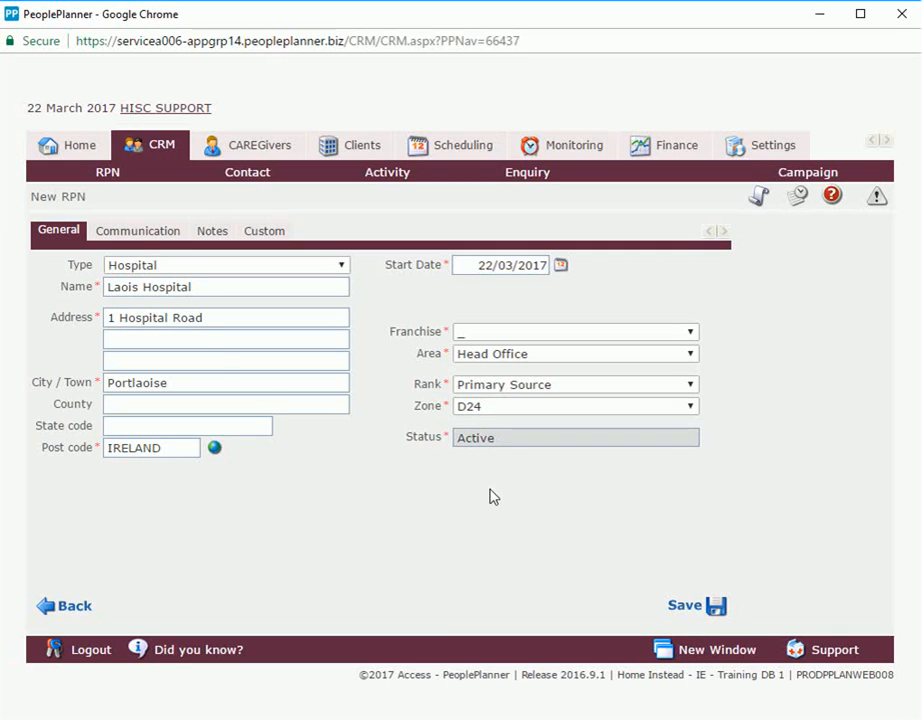
- Record 012068000 as the hospital's phone number and view its Notes section
left_click(137, 230)
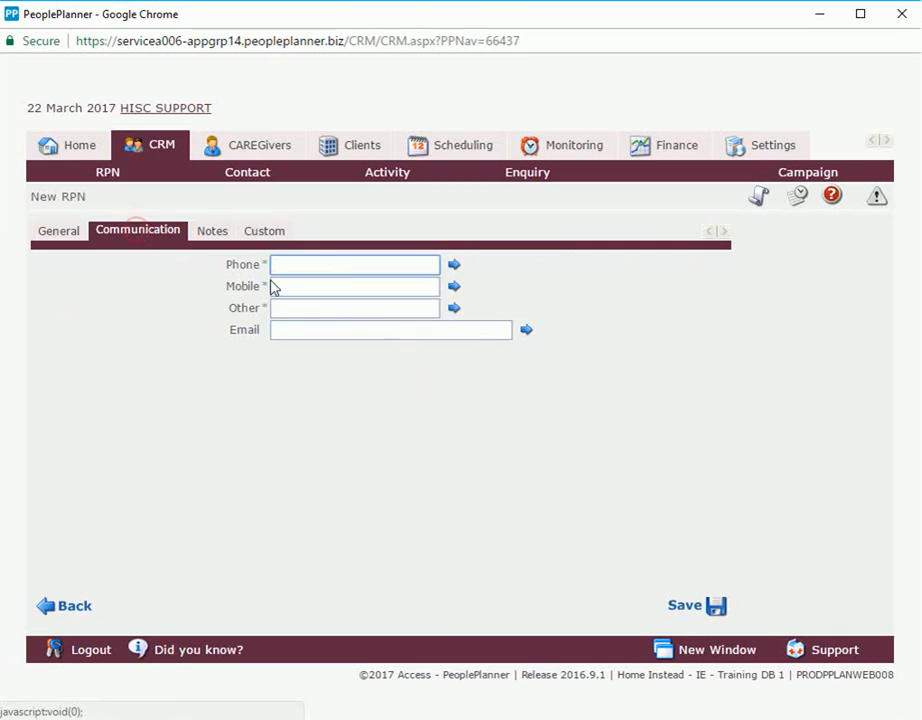
type("012068")
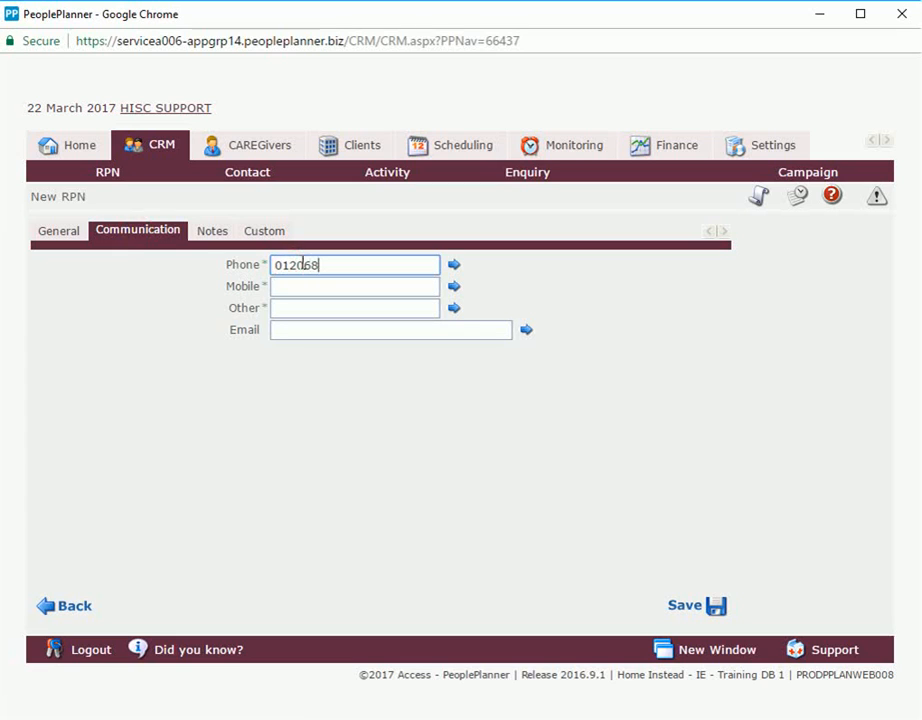
type("8000")
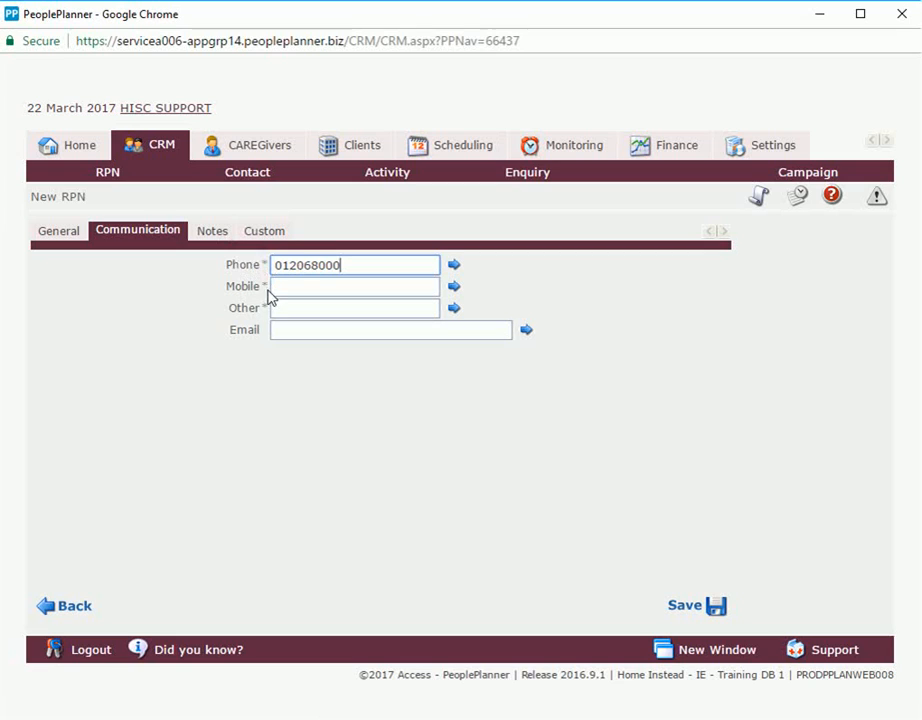
mouse_move(331, 314)
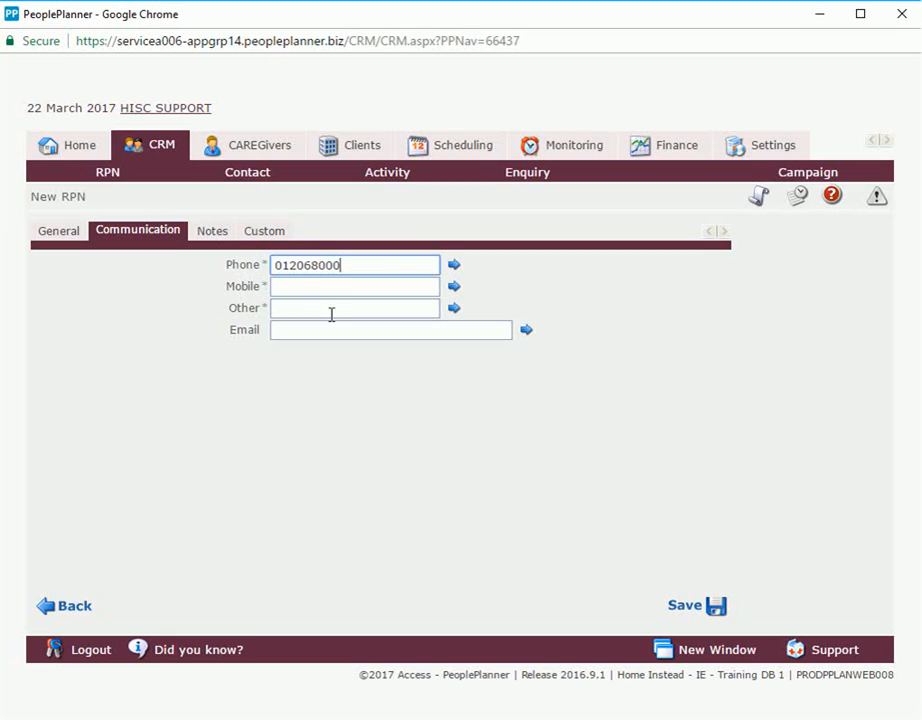
mouse_move(230, 262)
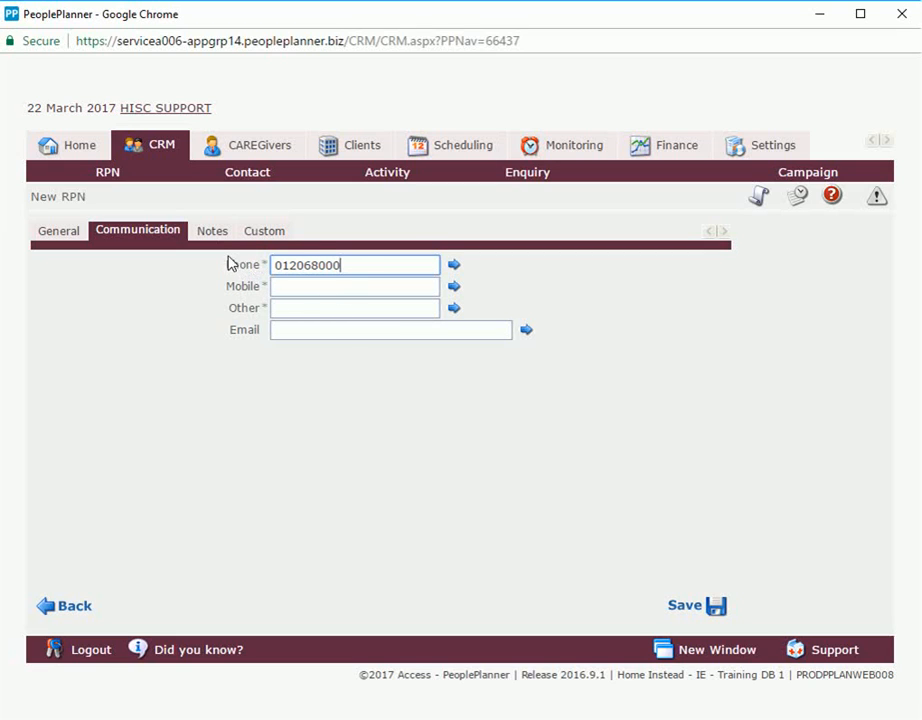
left_click(212, 231)
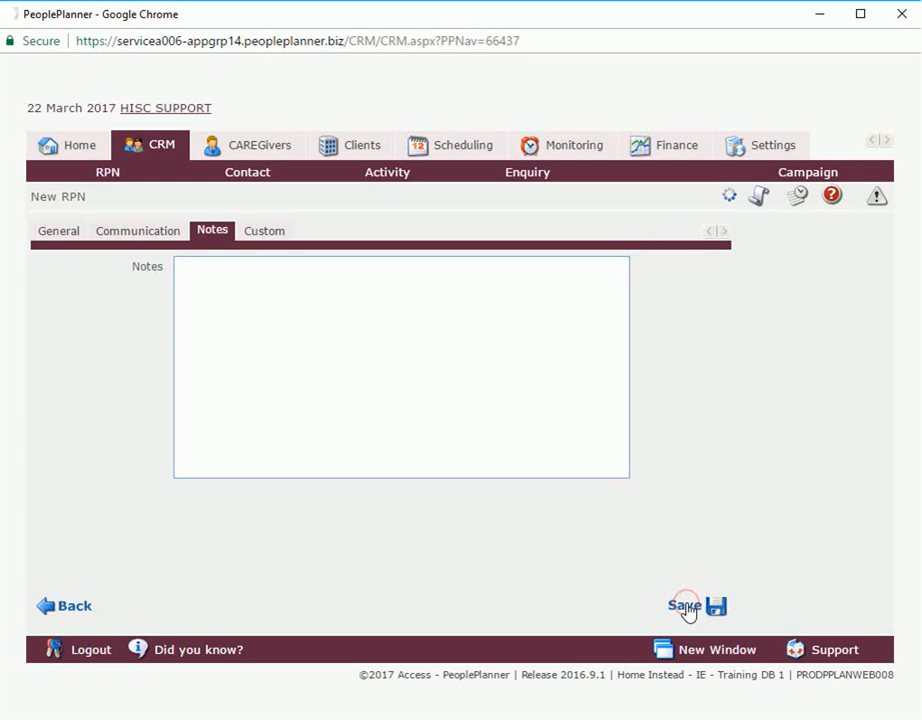
- Save the Laois Hospital RPN so it opens as RPN : Laois Hospital
left_click(688, 607)
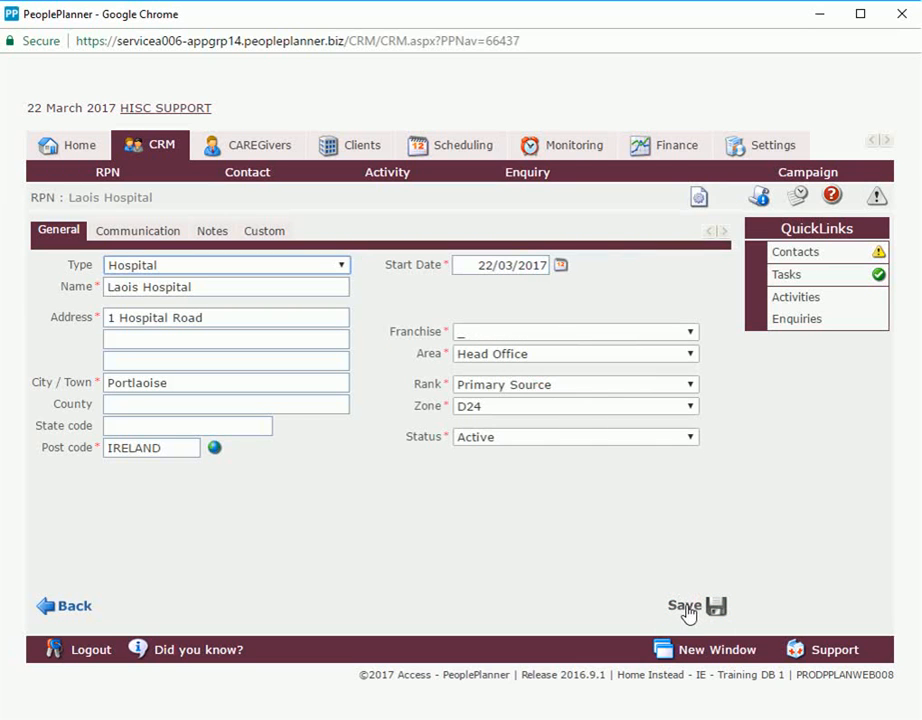
mouse_move(426, 443)
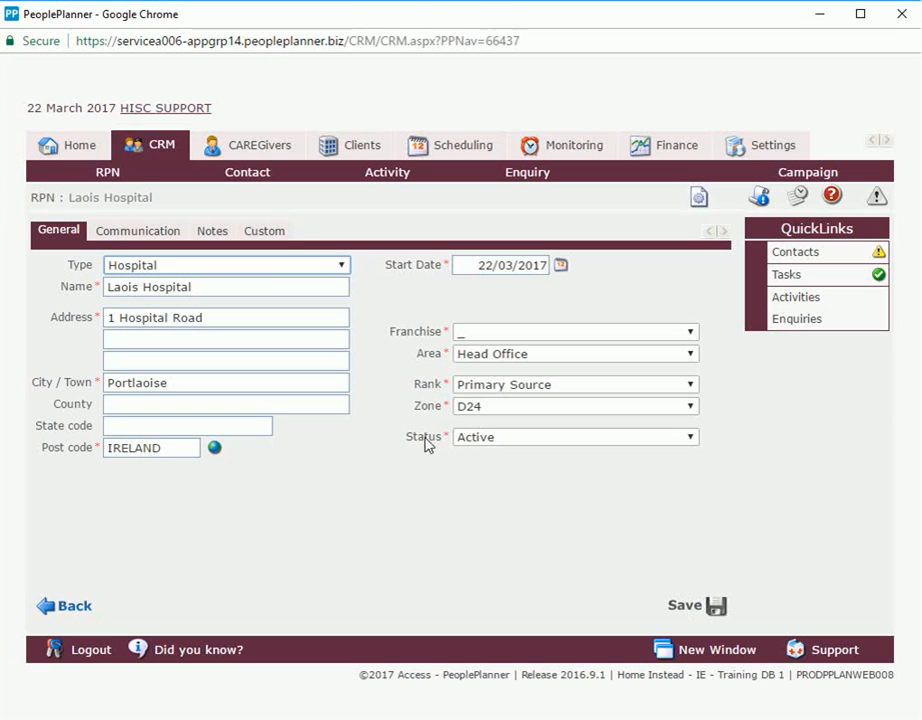
mouse_move(237, 177)
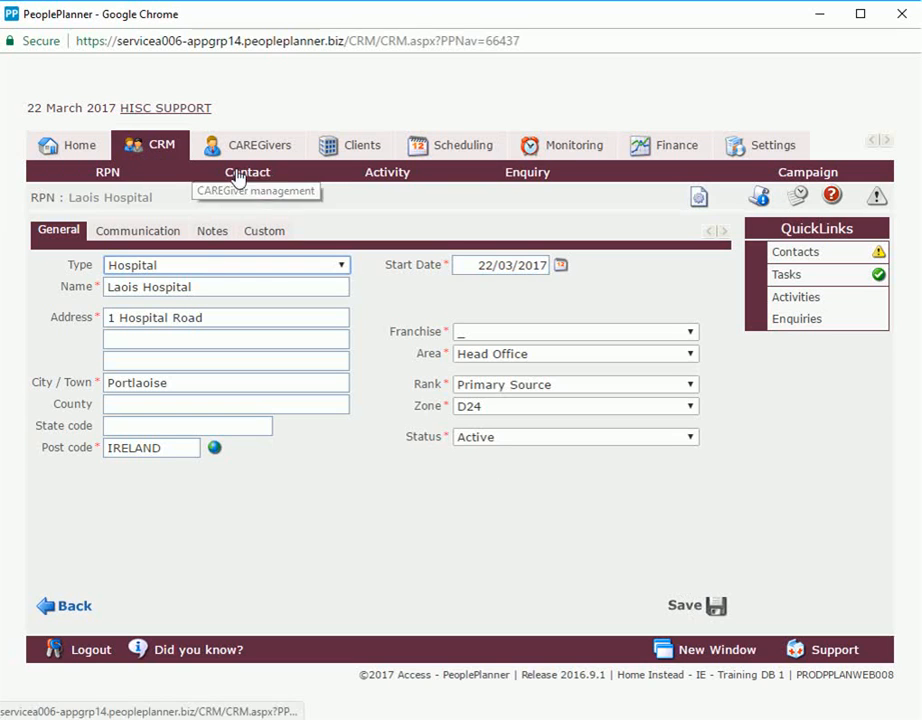
mouse_move(351, 145)
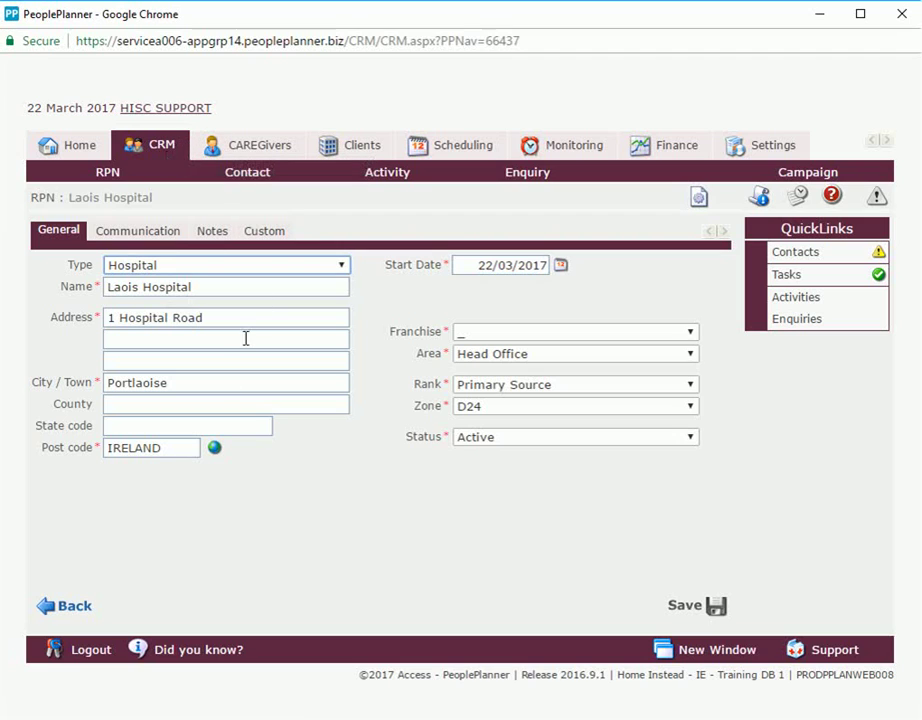
mouse_move(333, 442)
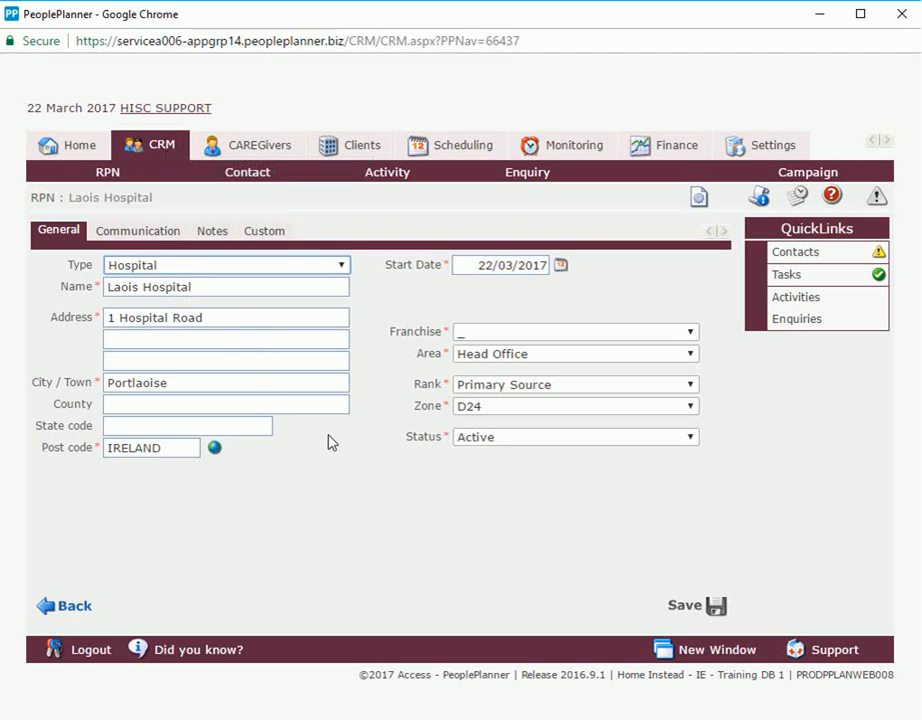
mouse_move(600, 549)
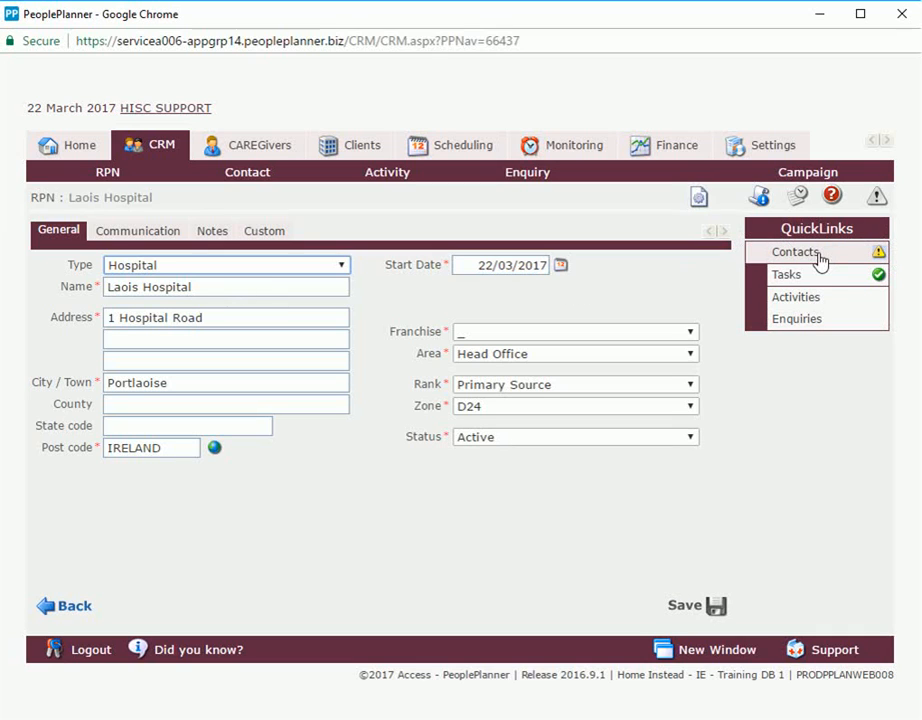
mouse_move(808, 261)
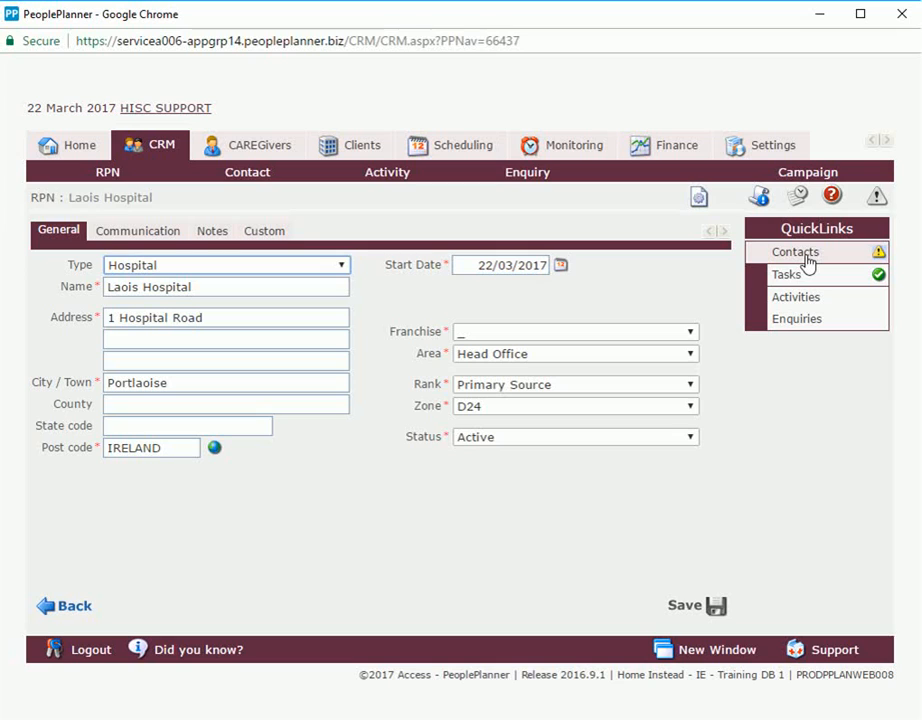
- From Laois Hospital's Contacts quick link, start a new contact
left_click(795, 251)
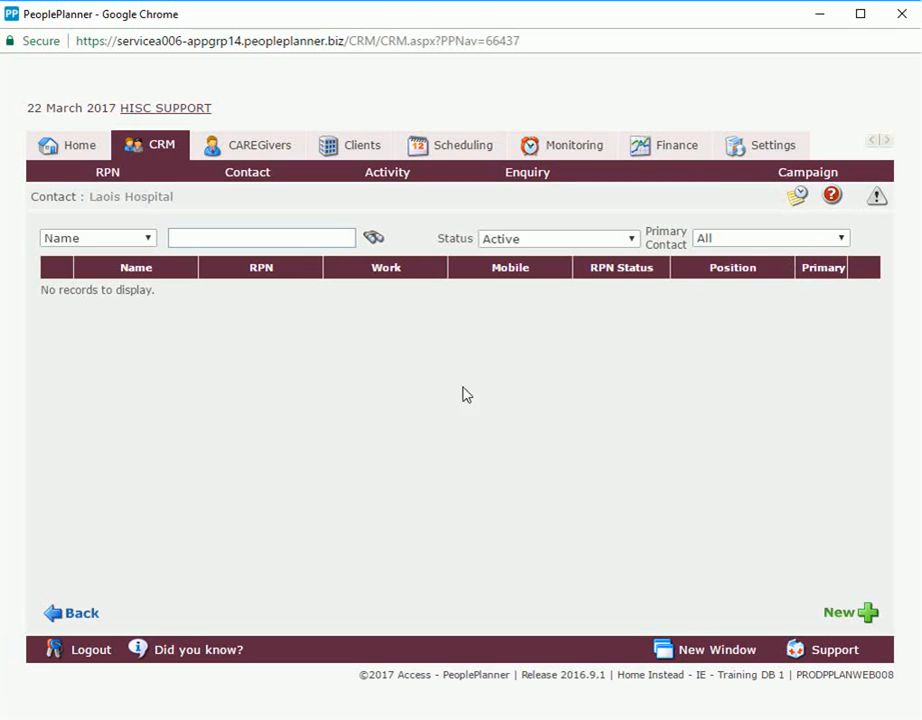
mouse_move(253, 320)
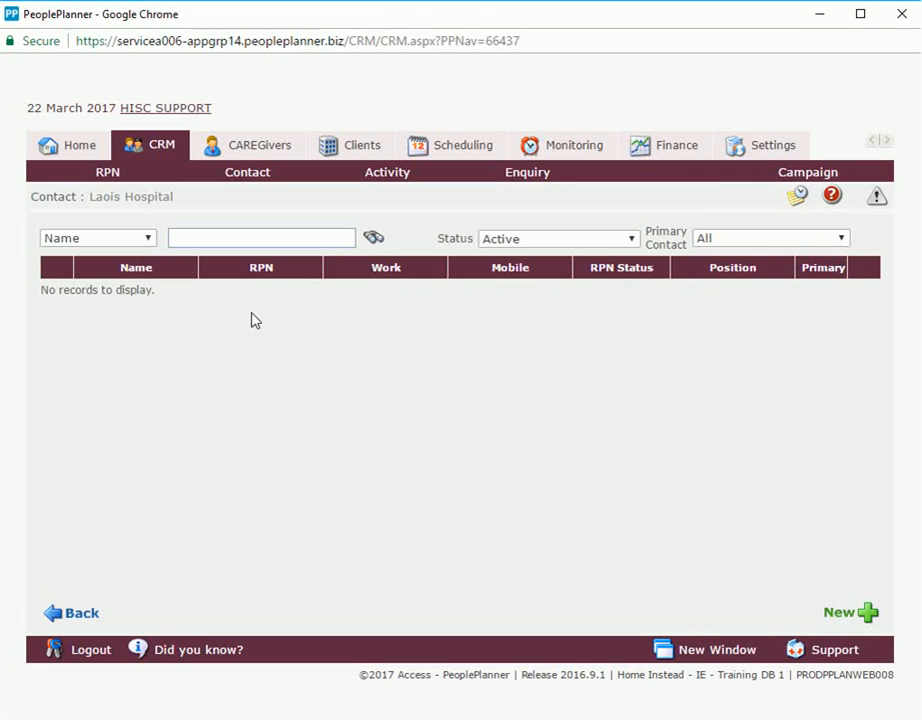
mouse_move(268, 314)
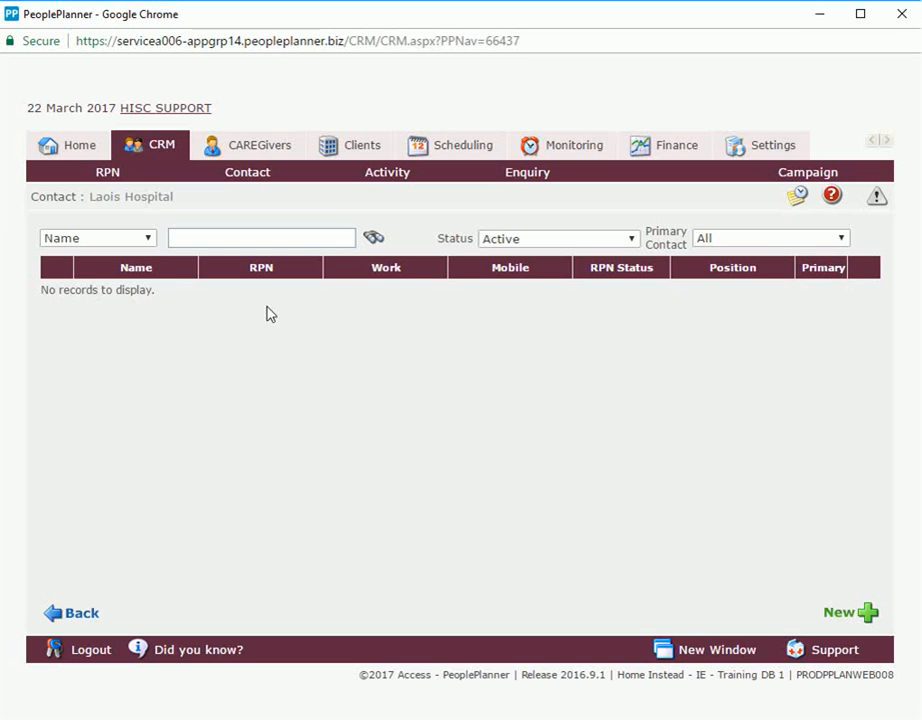
mouse_move(835, 615)
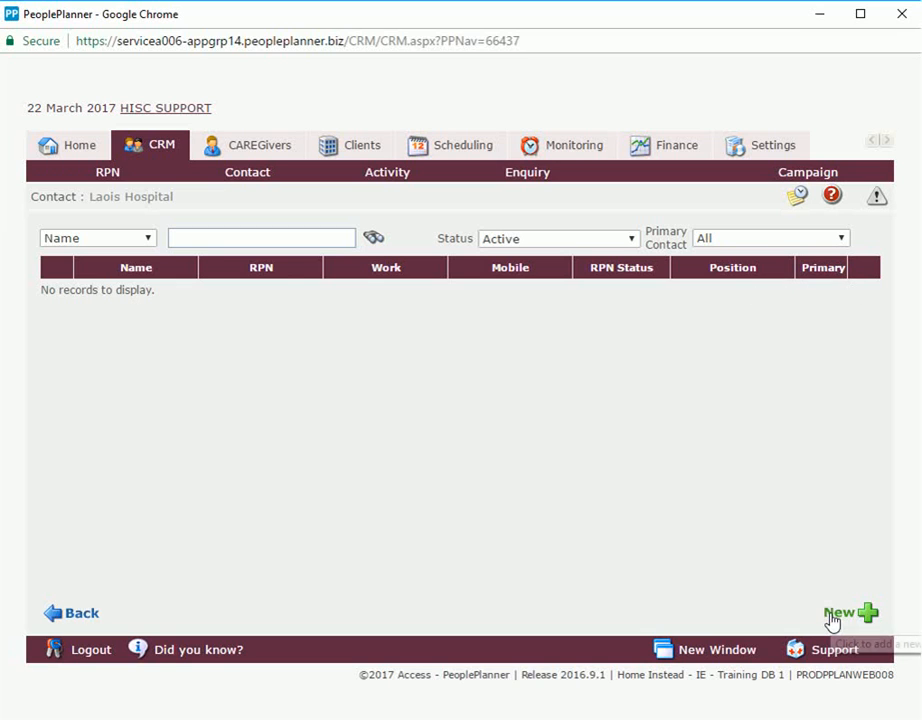
left_click(838, 613)
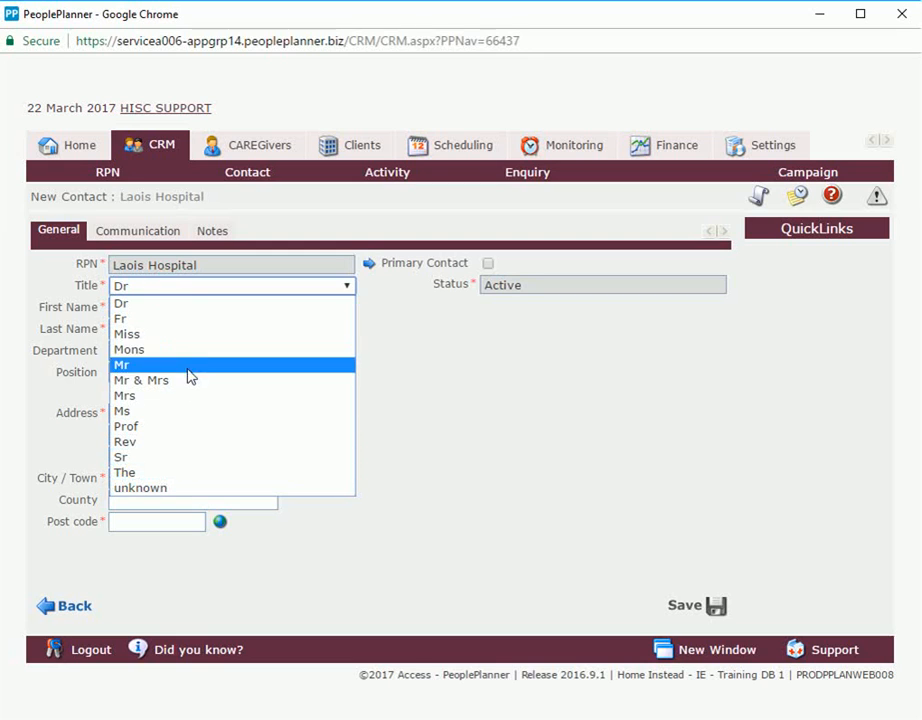
left_click(120, 302)
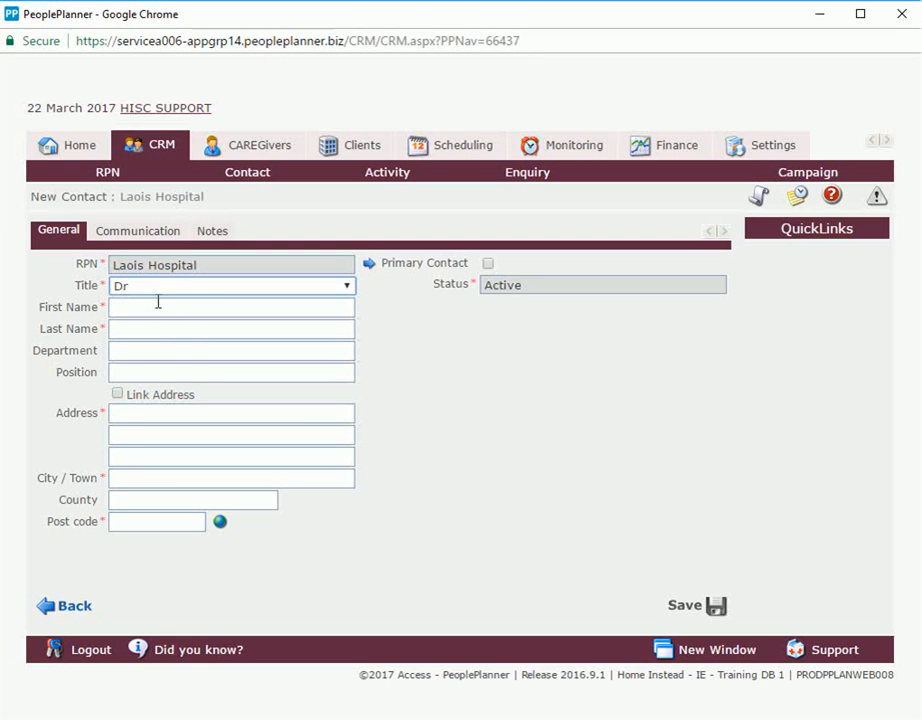
left_click(231, 307)
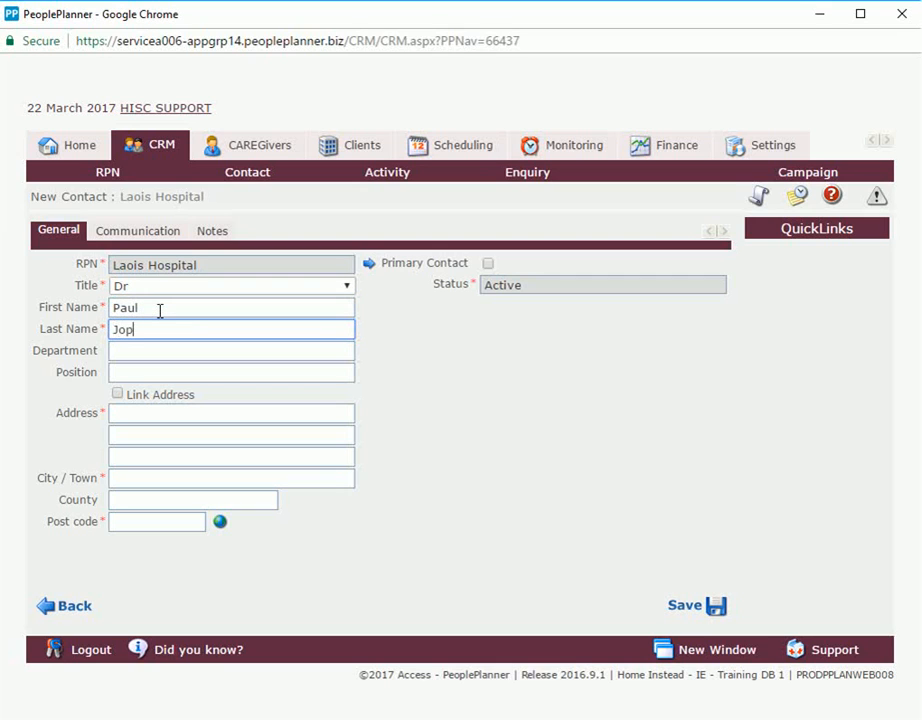
type("ones")
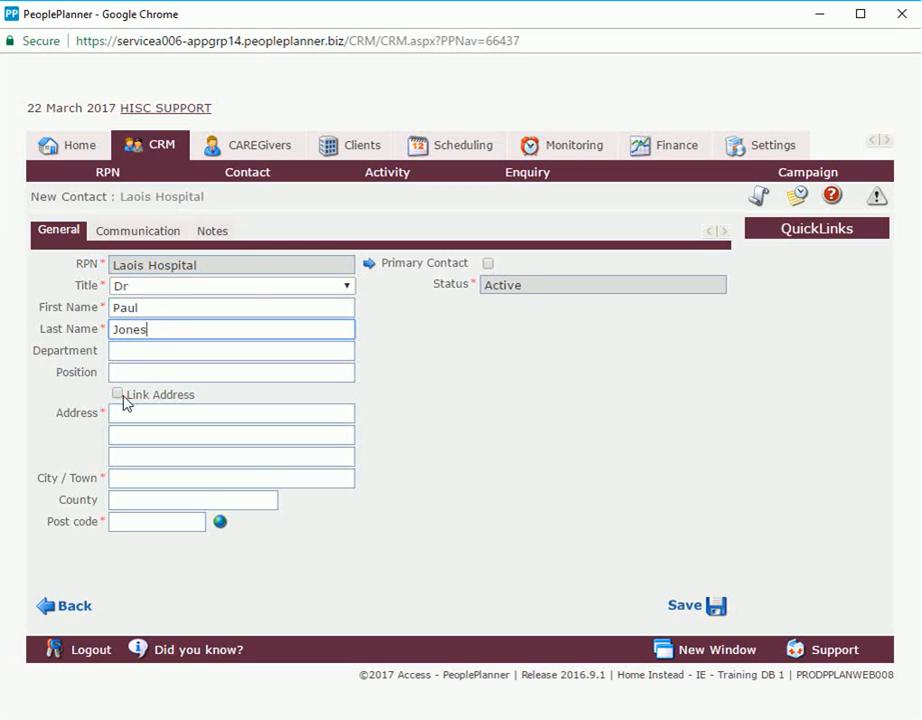
left_click(118, 393)
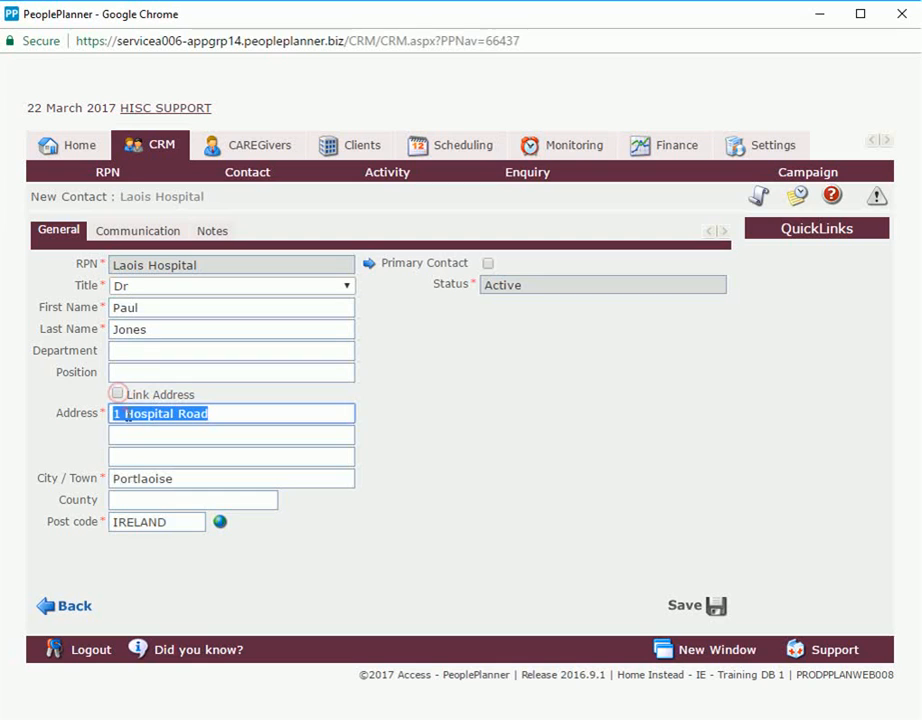
left_click(118, 393)
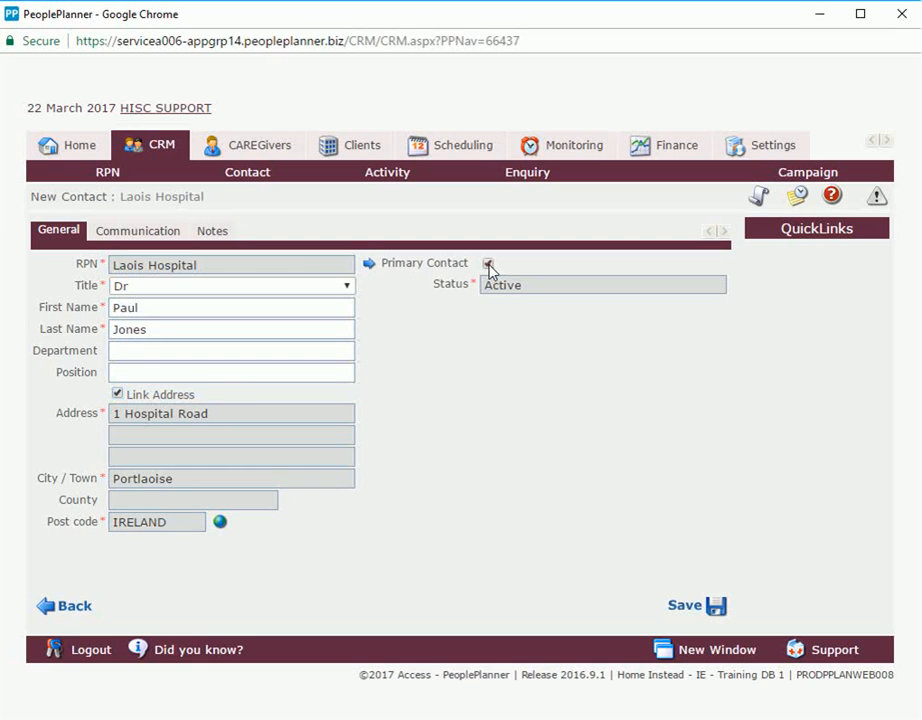
left_click(489, 263)
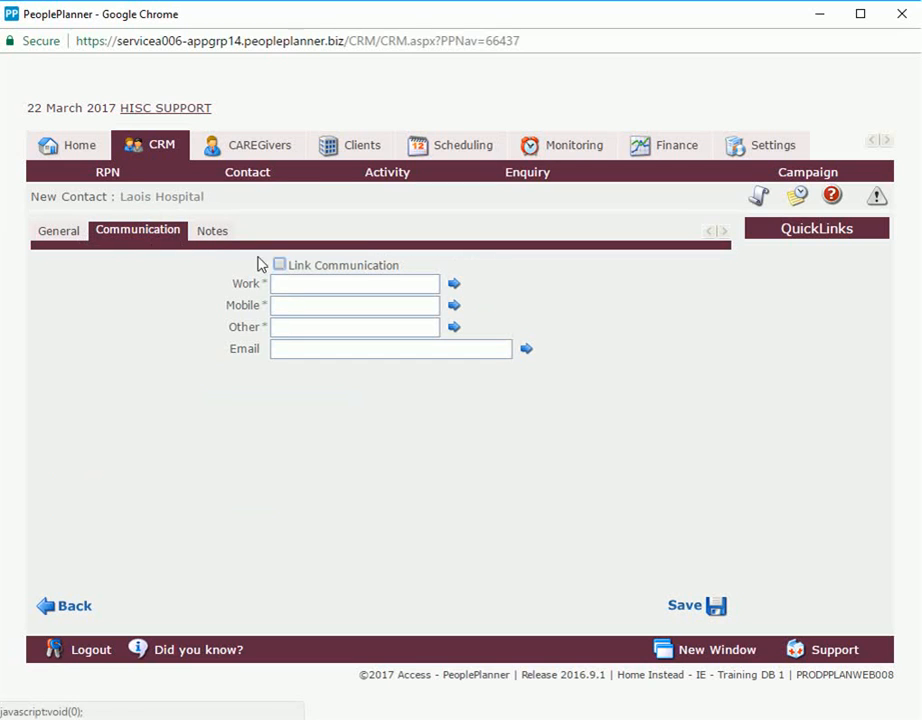
mouse_move(290, 303)
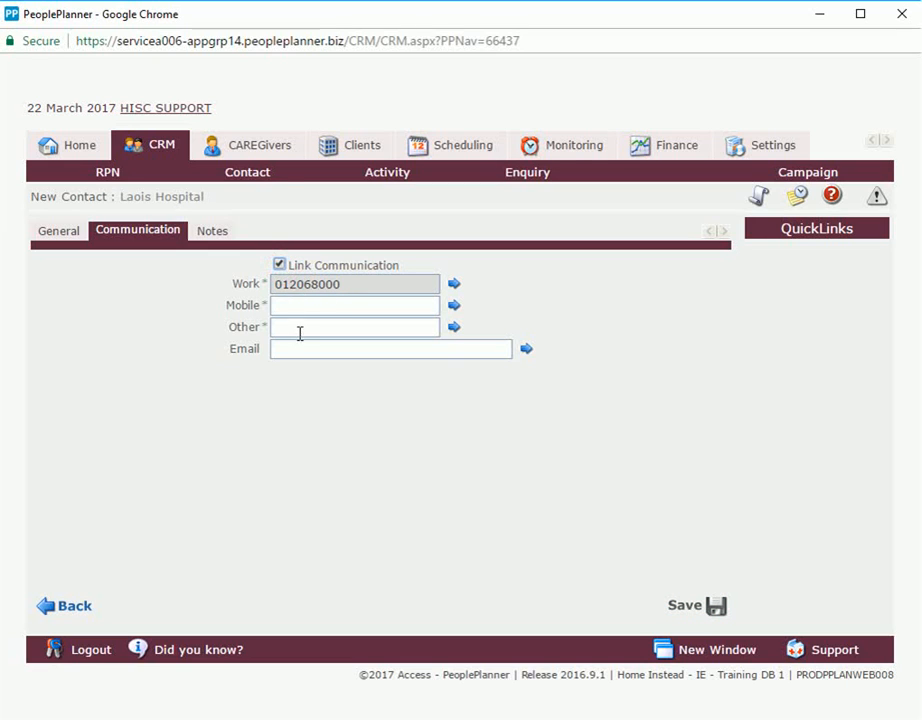
left_click(279, 265)
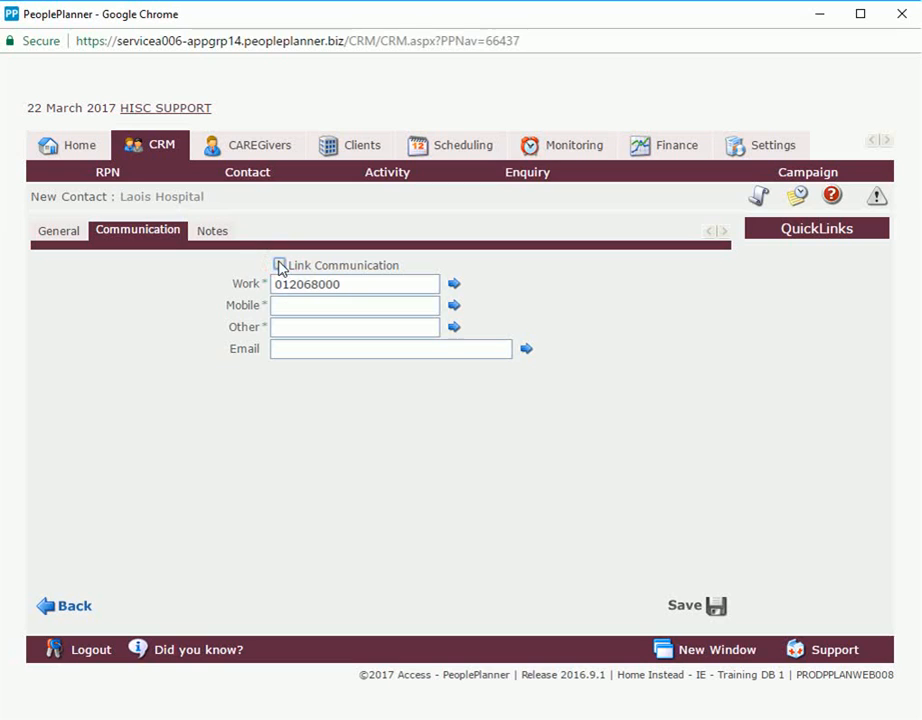
left_click(212, 230)
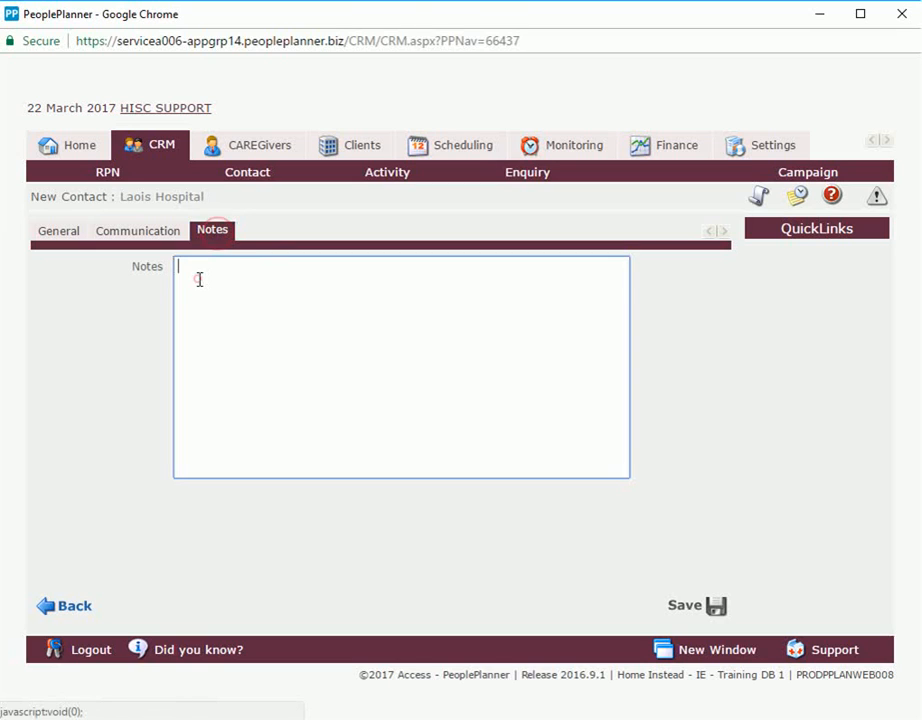